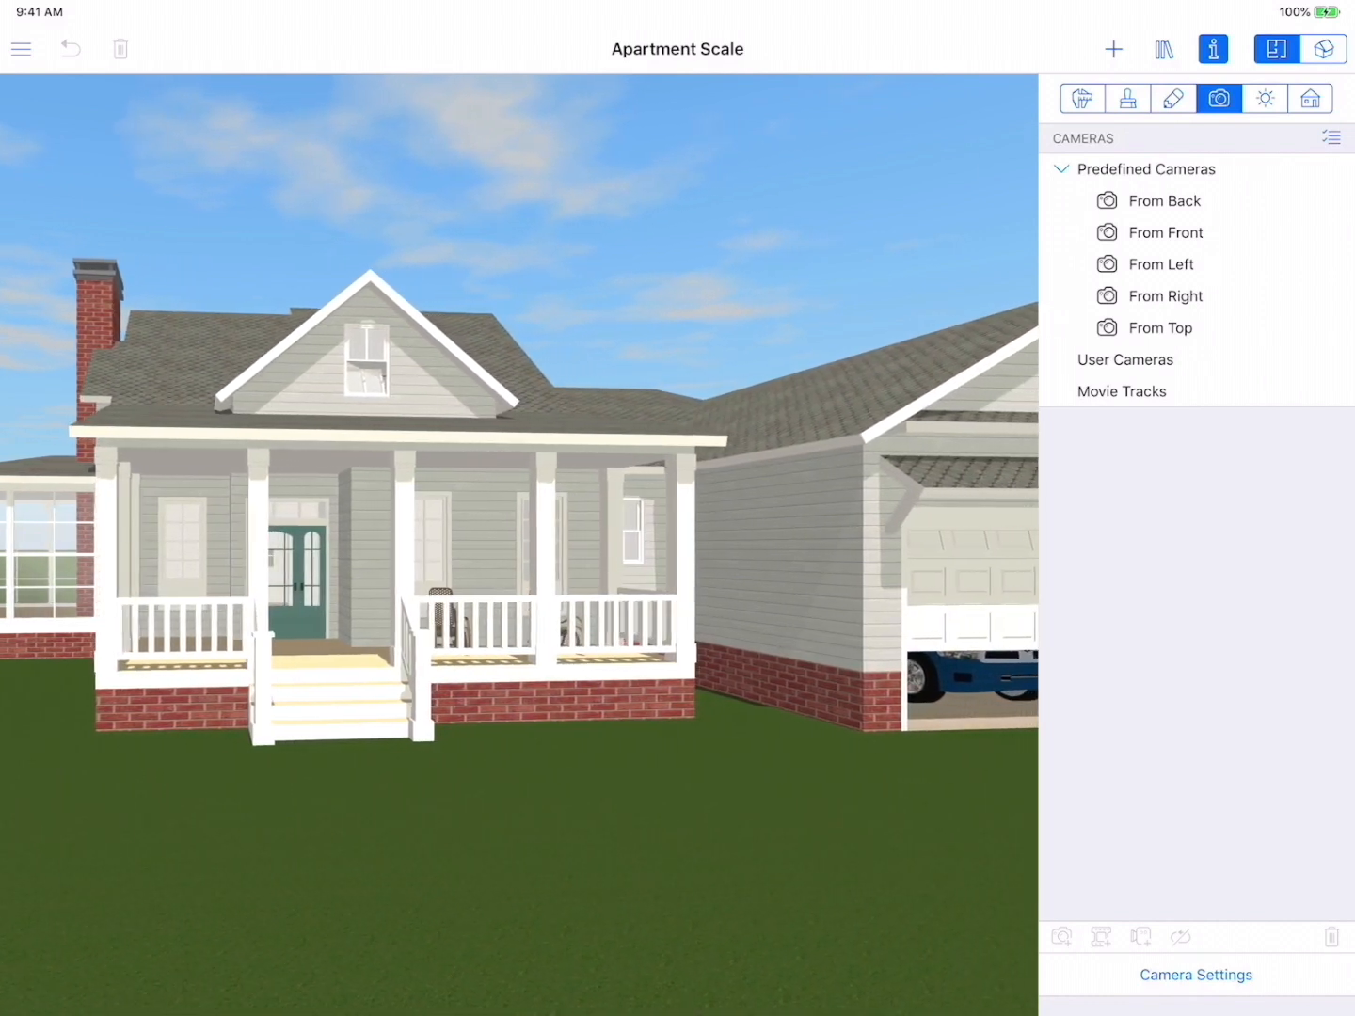
Turn the house toward the garage, then switch to the 2D plan of the two adjoining rooms
{"action": "left_click_drag", "start_coordinate": [658, 470], "coordinate": [584, 442]}
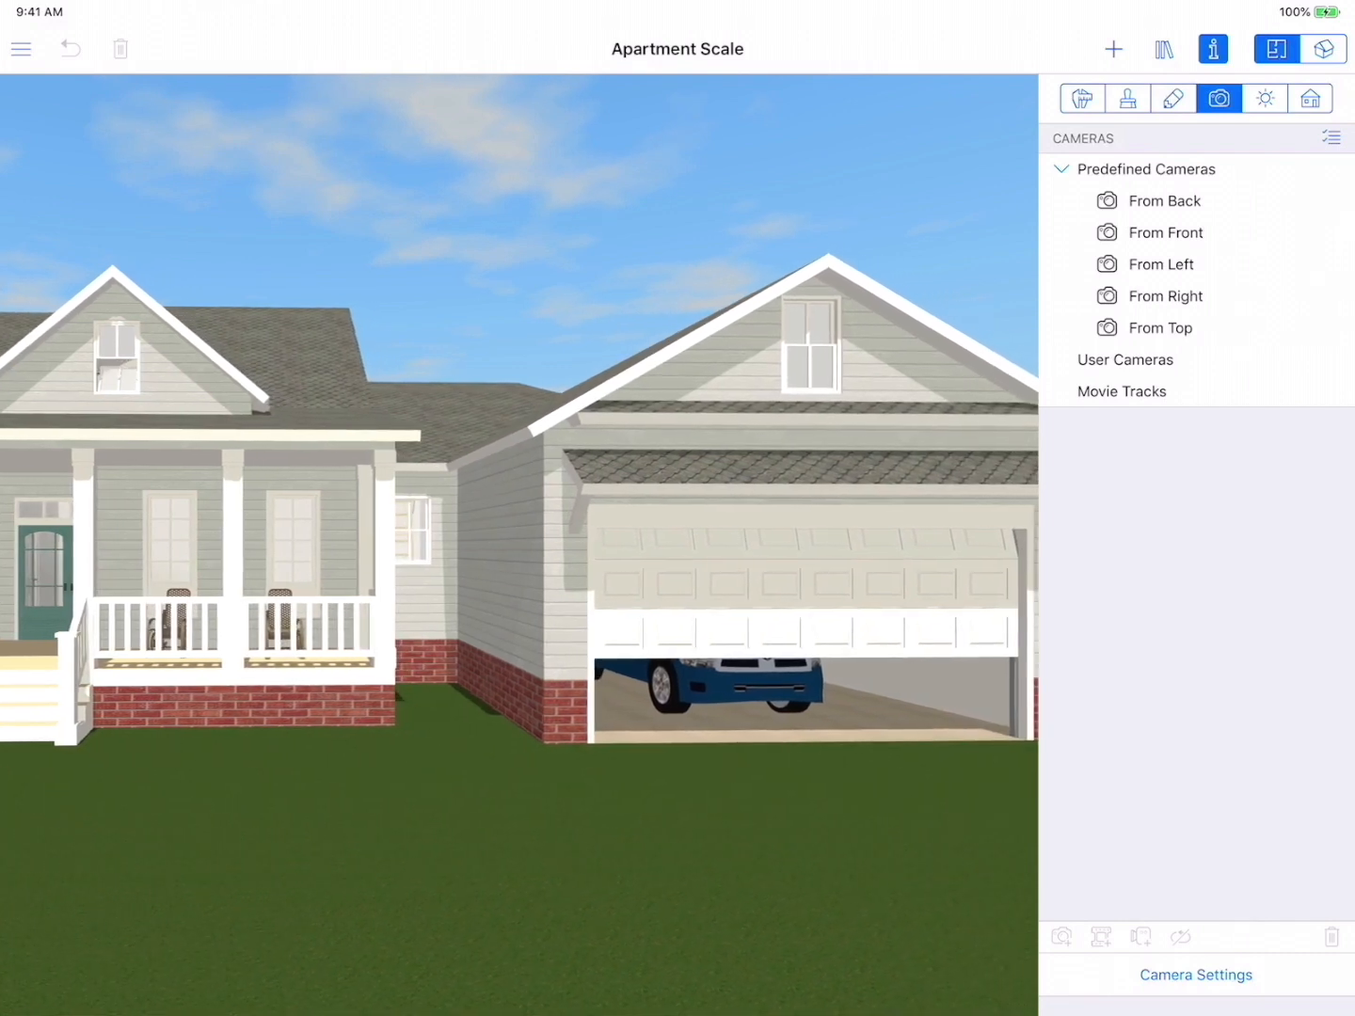
{"action": "left_click", "coordinate": [1310, 98]}
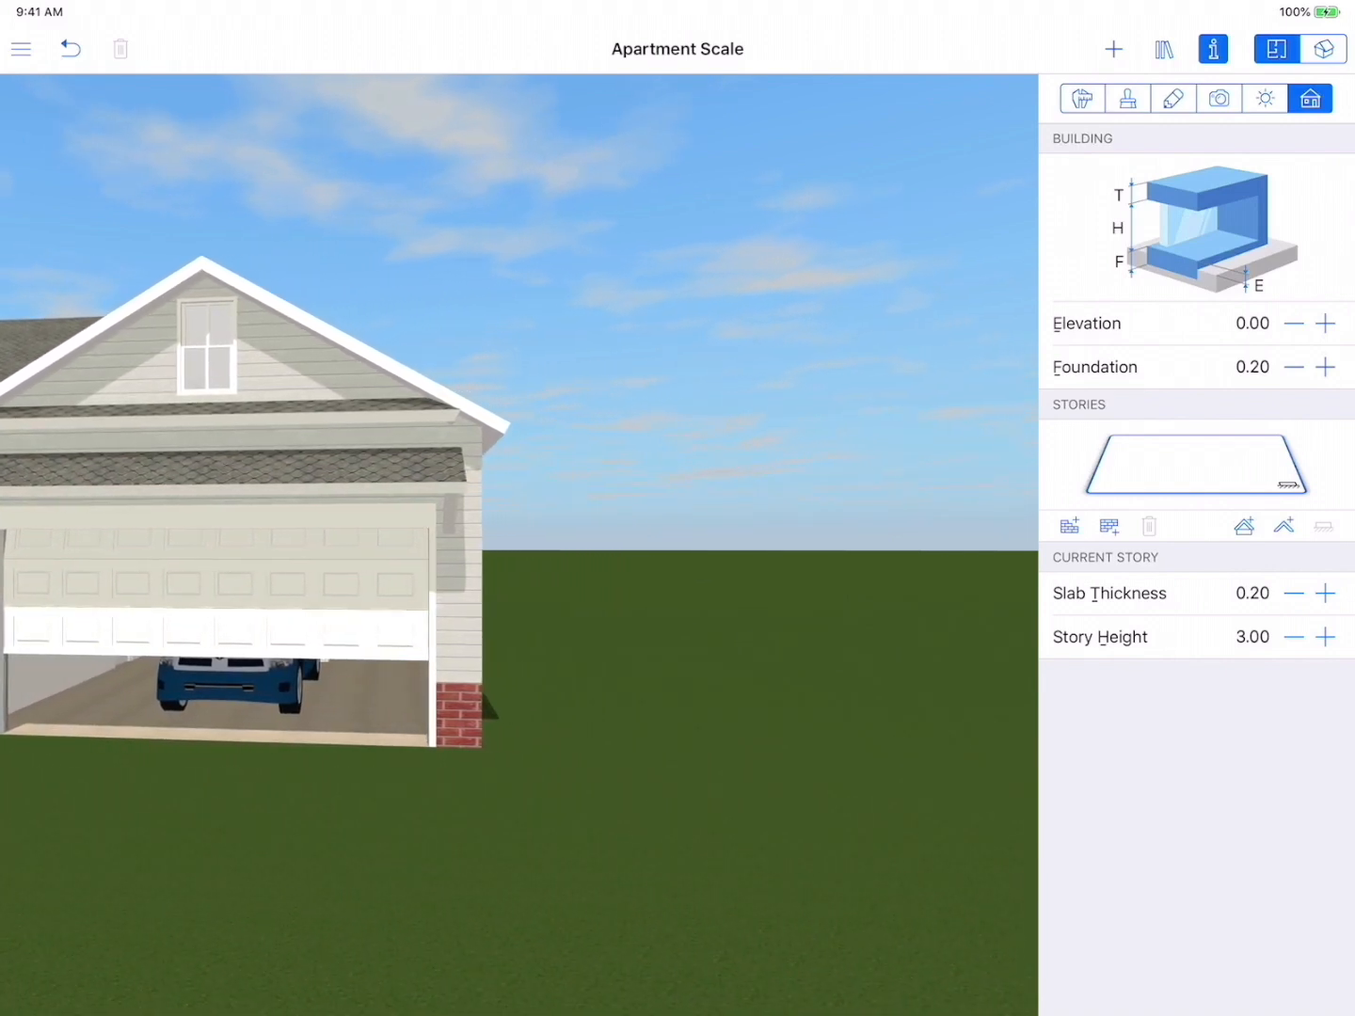
{"action": "left_click", "coordinate": [1275, 49]}
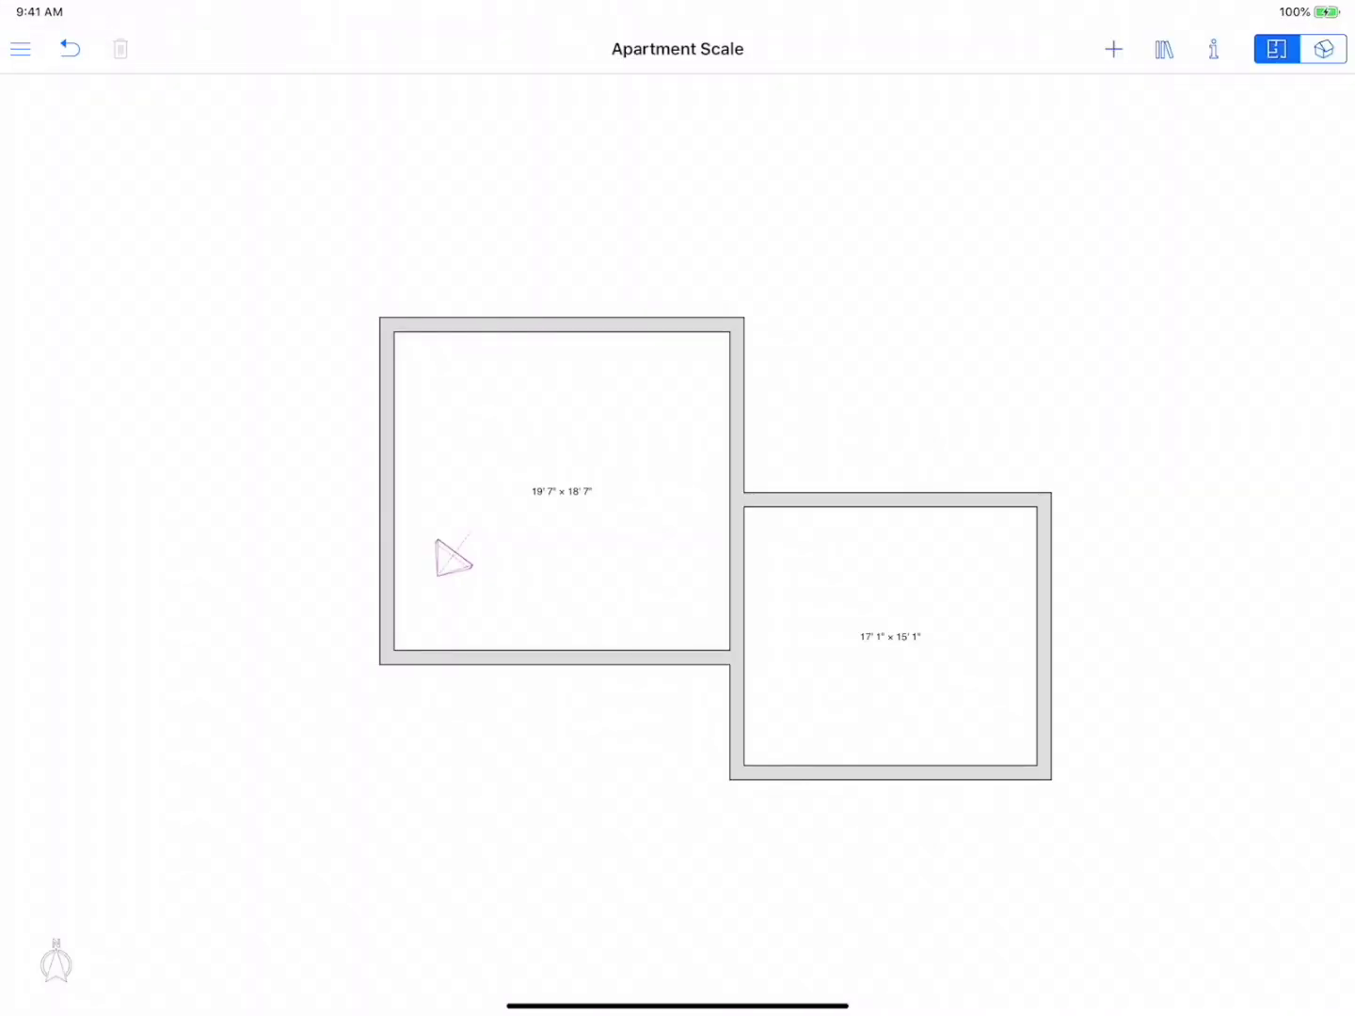
Inside the room, lower the floor elevation to -0.16 and search materials for Cream walls
{"action": "left_click", "coordinate": [1321, 49]}
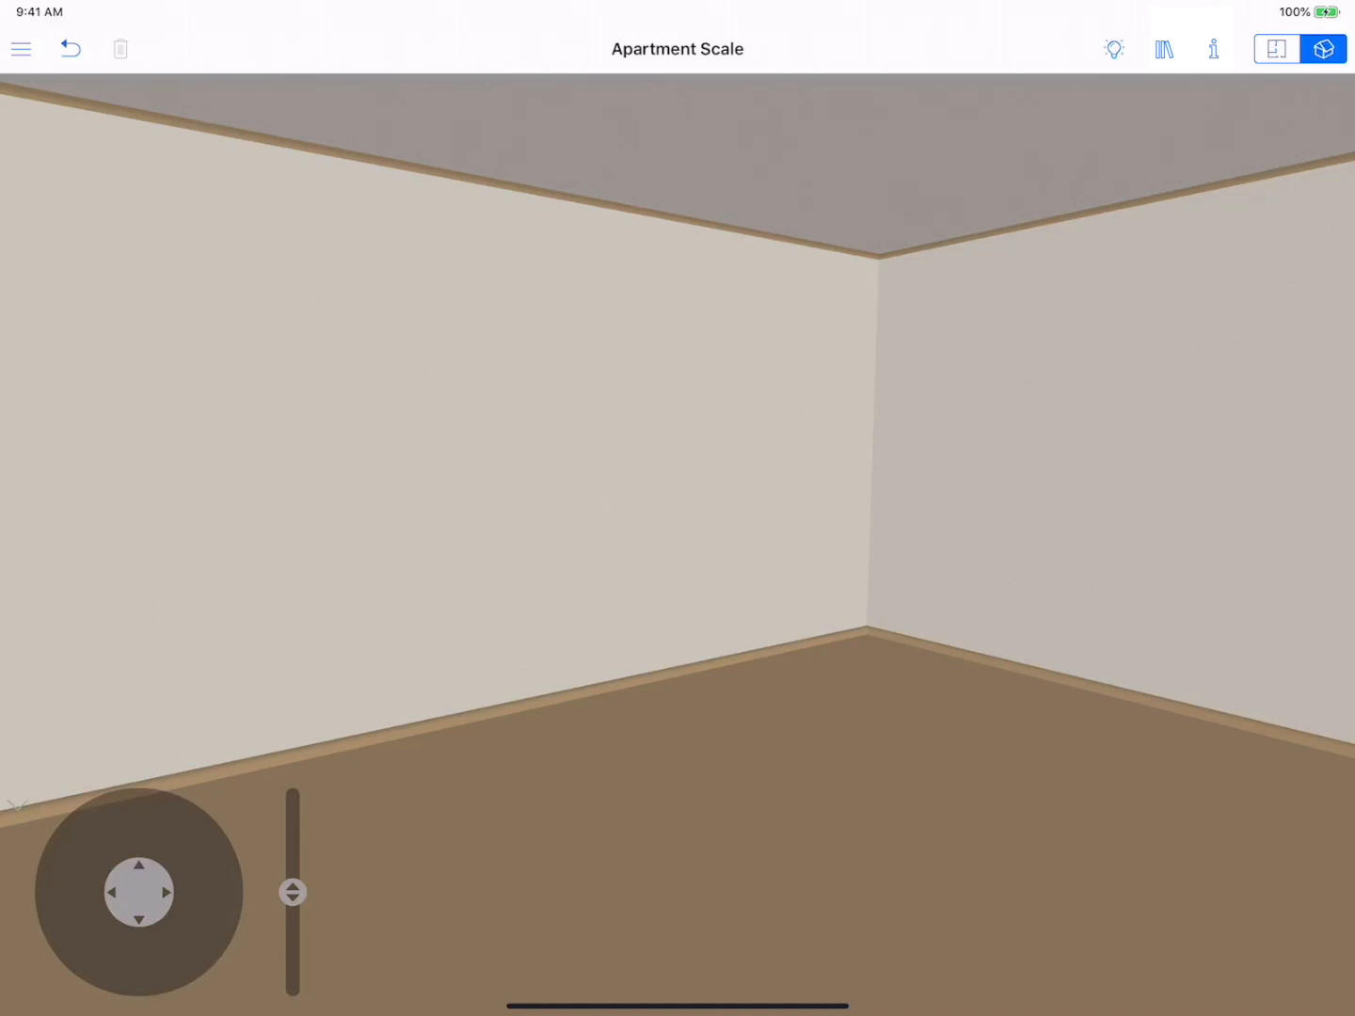
{"action": "left_click", "coordinate": [1212, 49]}
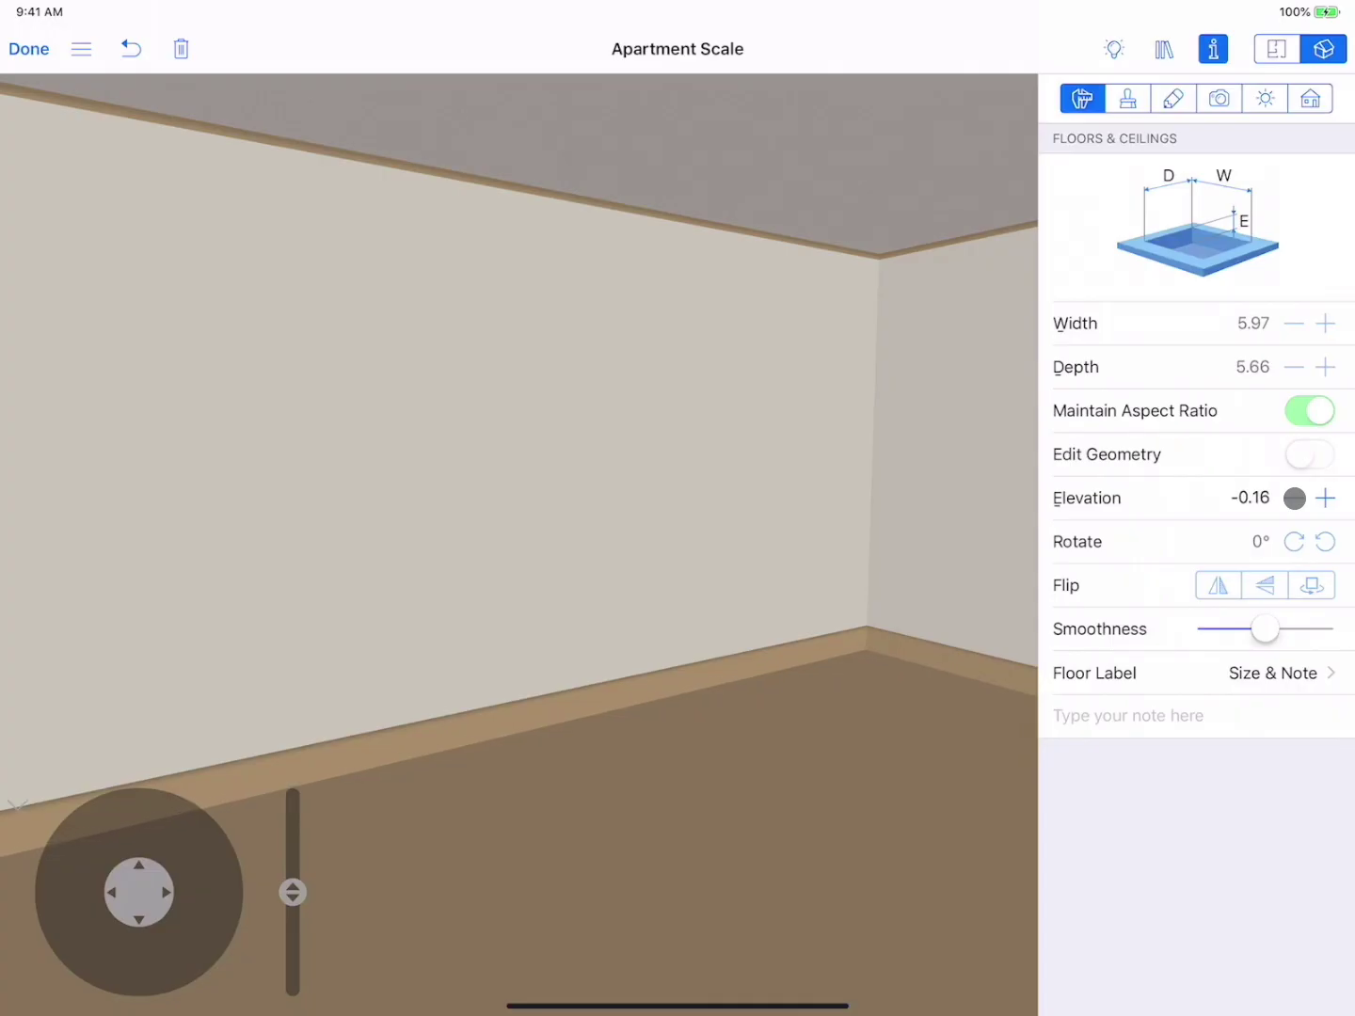
{"action": "left_click", "coordinate": [1288, 497]}
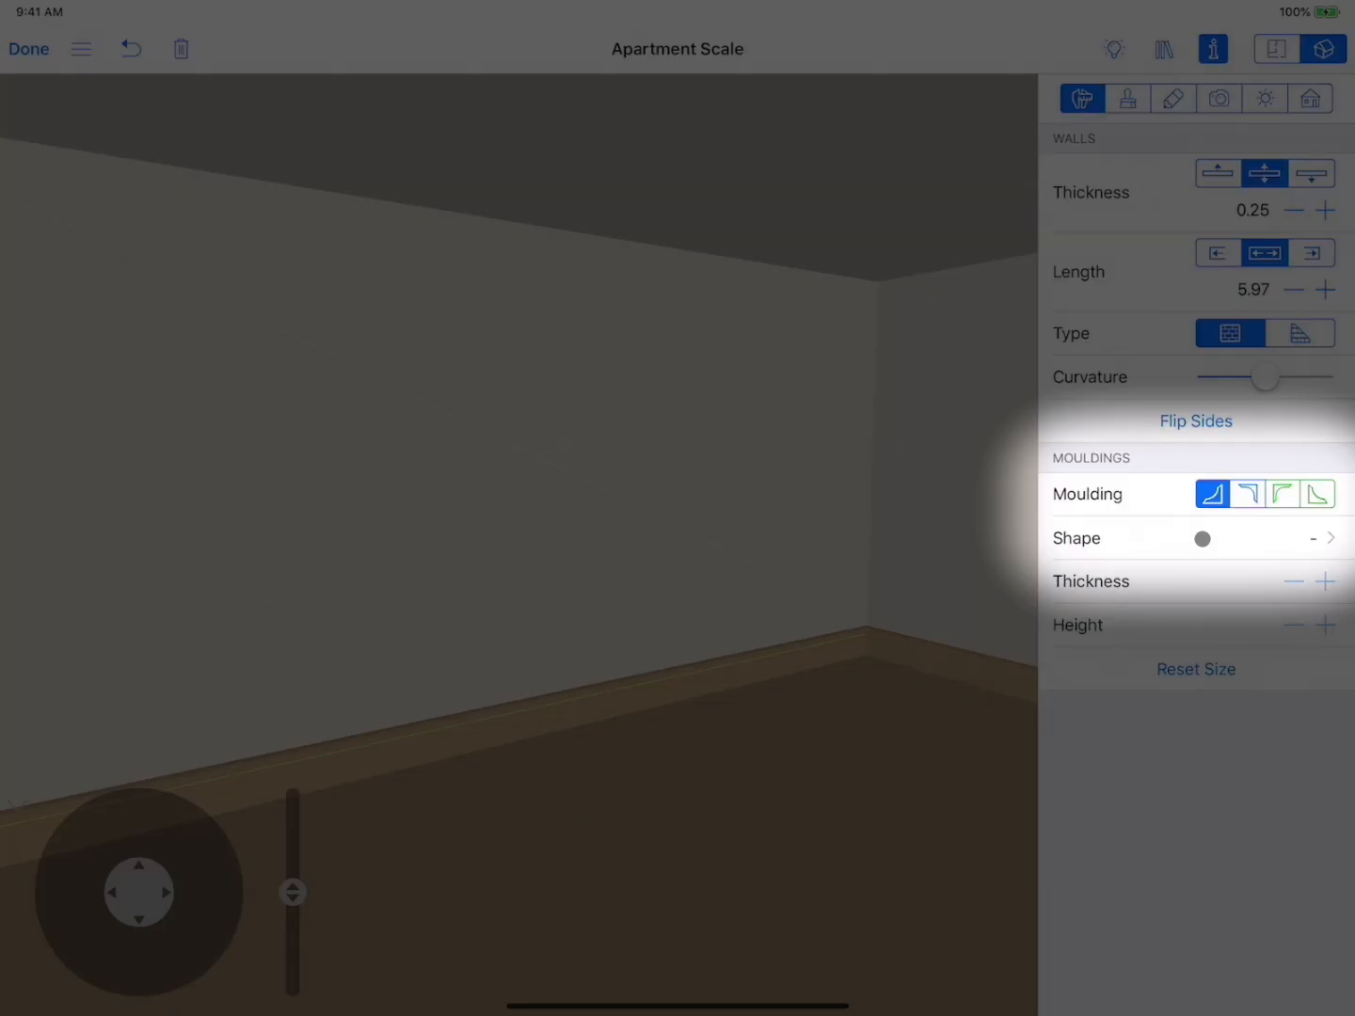
{"action": "left_click", "coordinate": [1332, 538]}
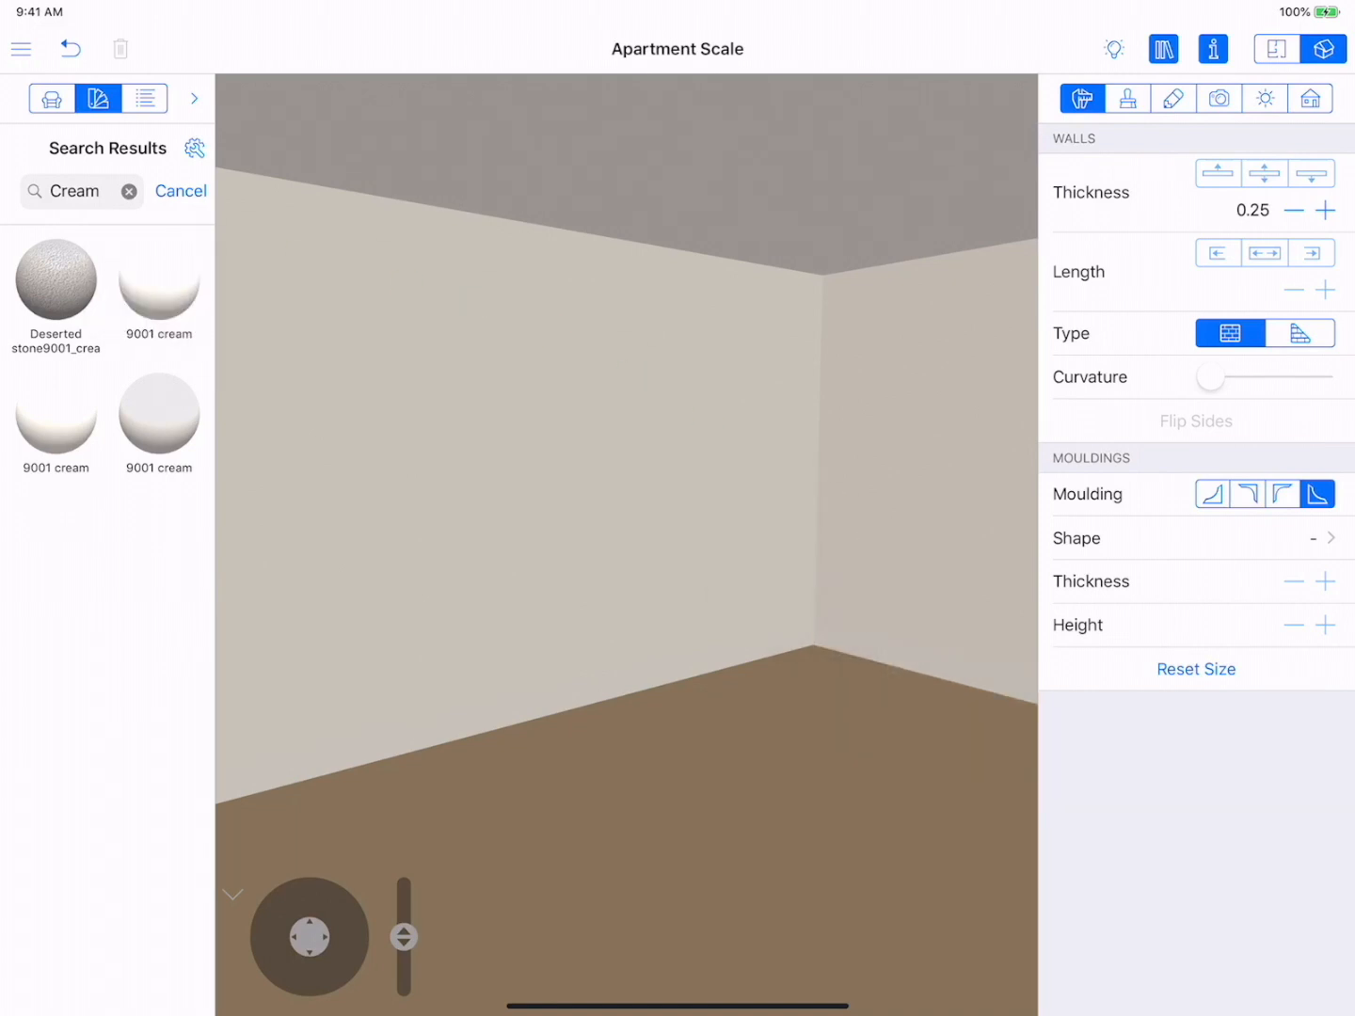
Check House 2 5's garage floor at elevation -0.70, then open the Apartment Scale gallery project
{"action": "left_click", "coordinate": [1310, 98]}
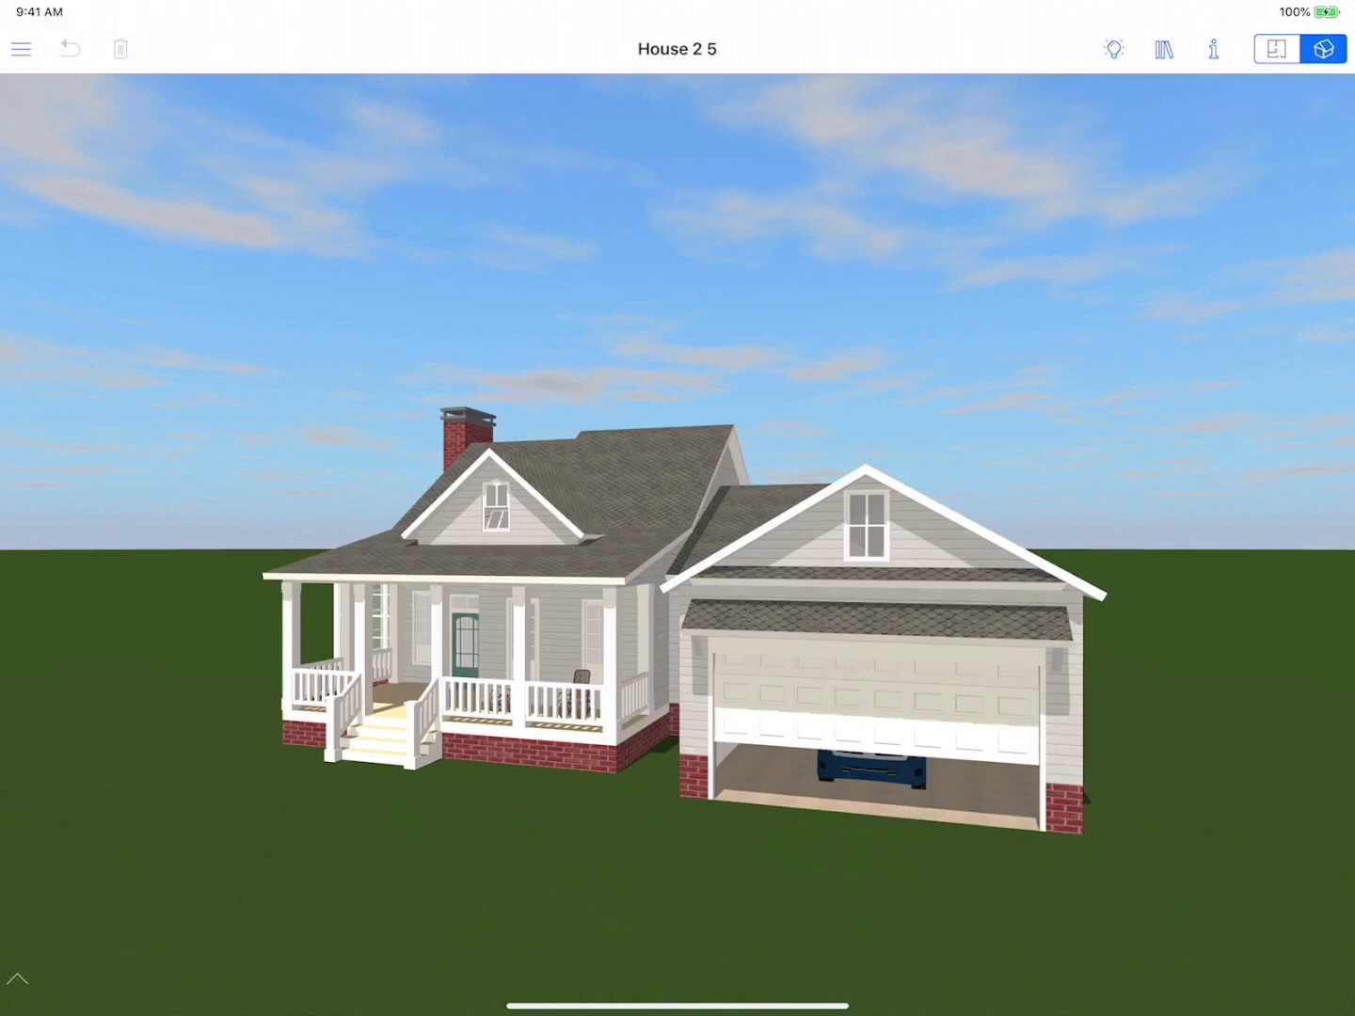
{"action": "left_click", "coordinate": [1212, 49]}
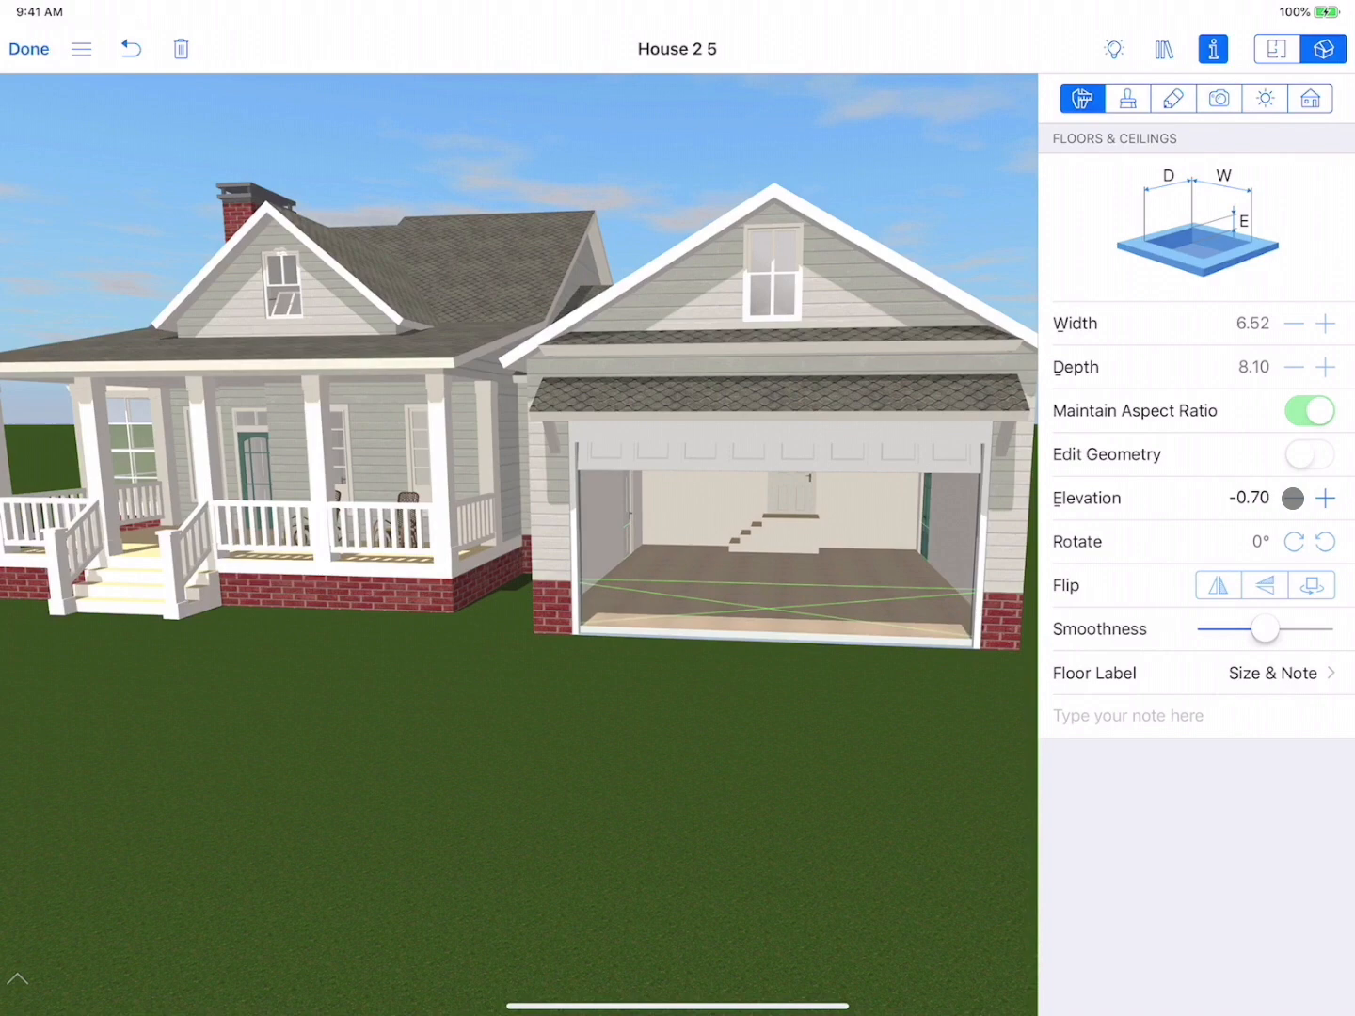
{"action": "left_click", "coordinate": [1219, 98]}
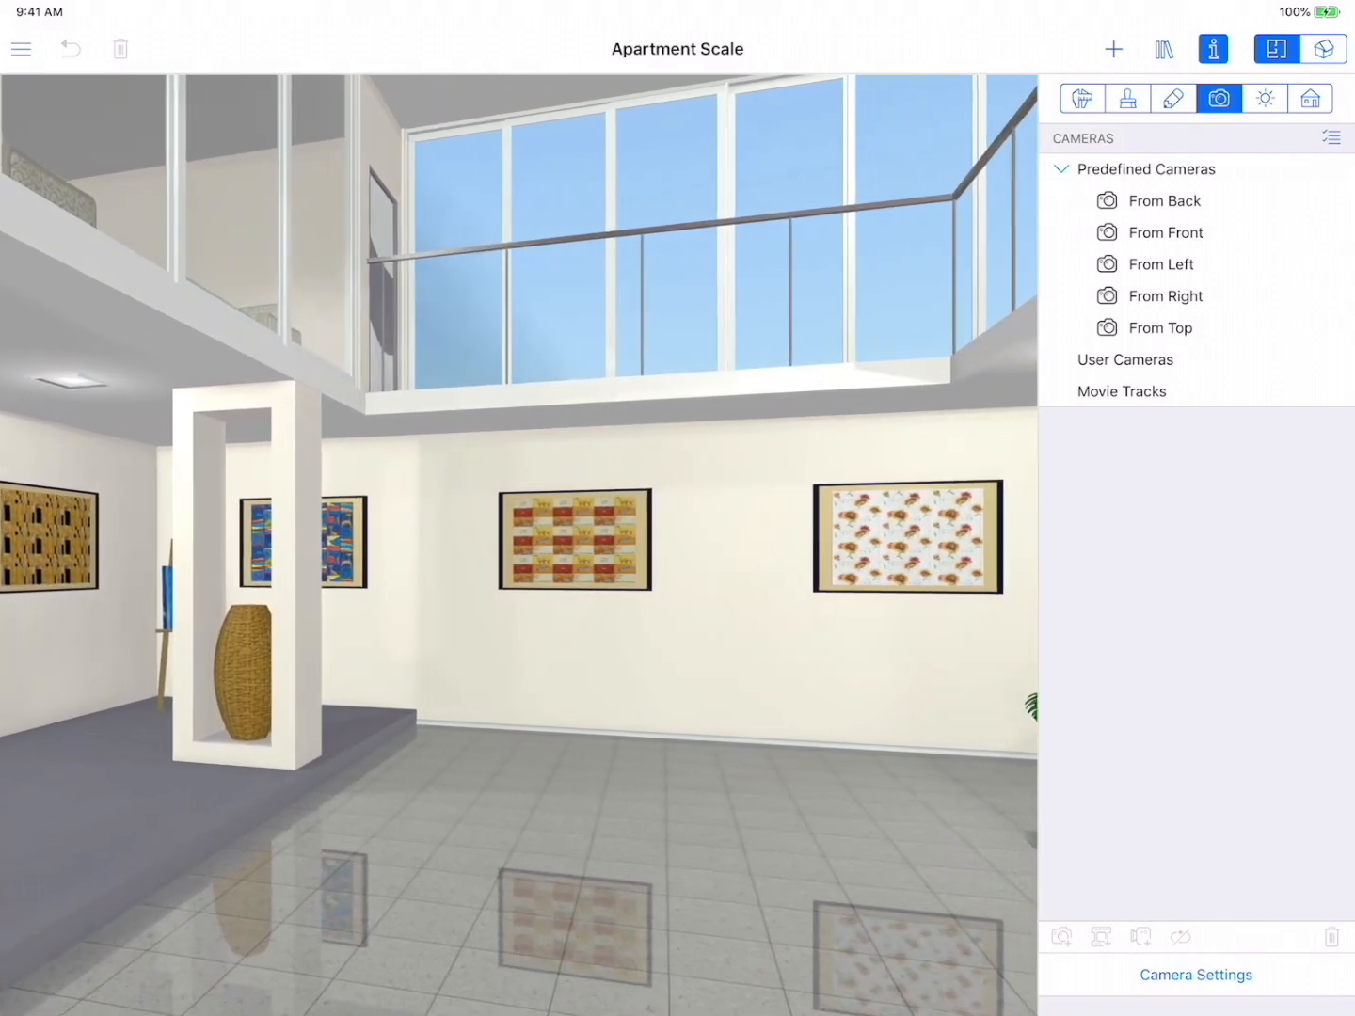
Show the gallery's 6.7 m × 5.1 m upper-story plan with the building's story settings
{"action": "left_click", "coordinate": [1116, 49]}
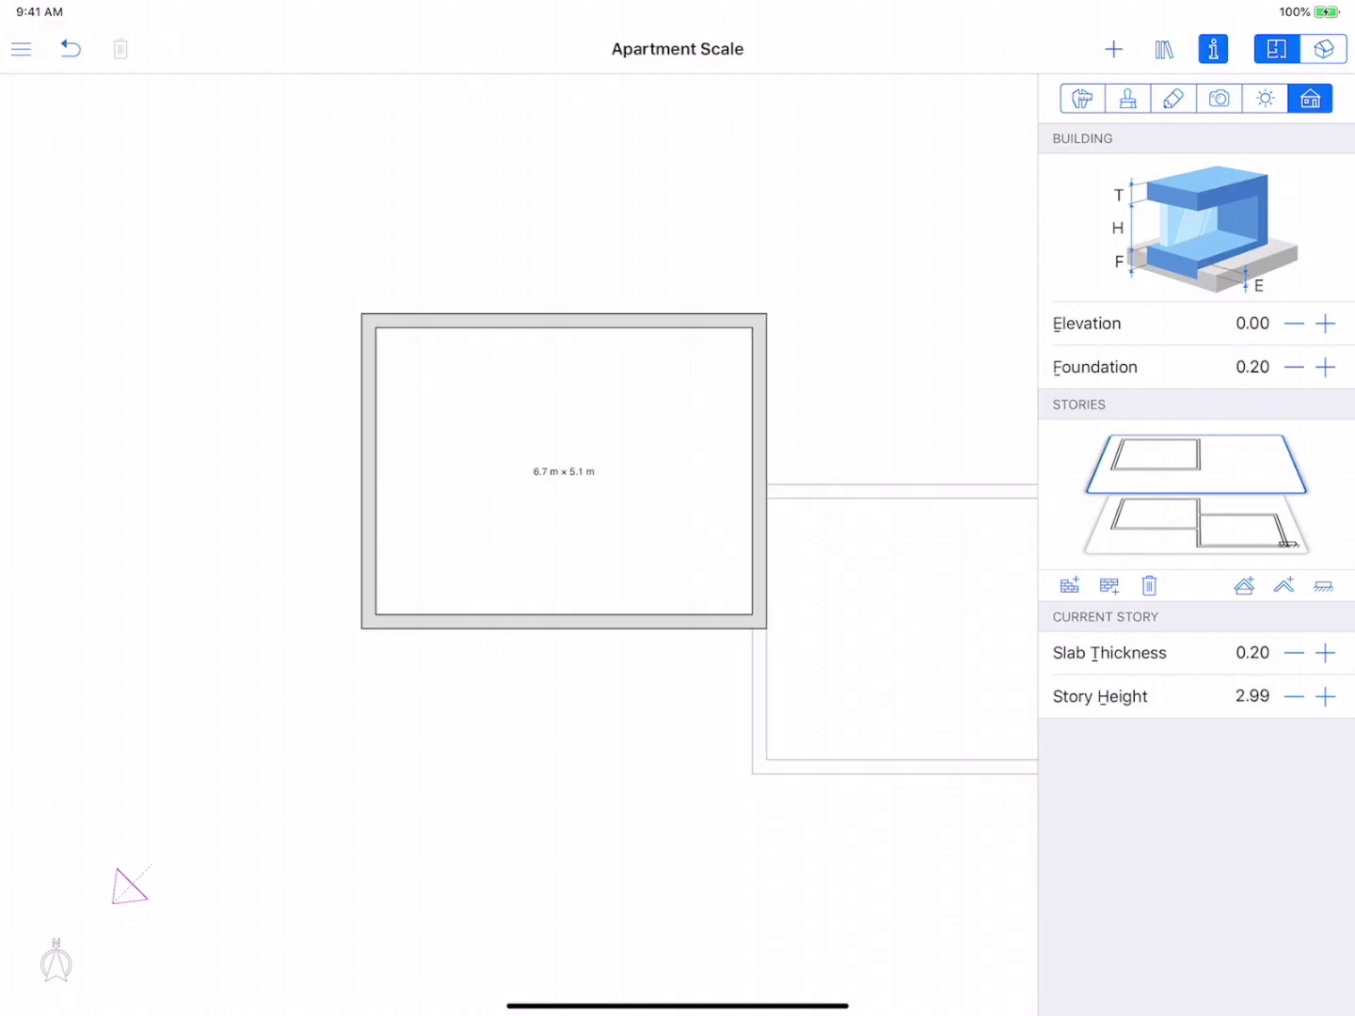
Enter the new story height (.30), select the lower story's room, and switch to the empty story
{"action": "left_click", "coordinate": [1249, 696]}
{"action": "type", "text": "1"}
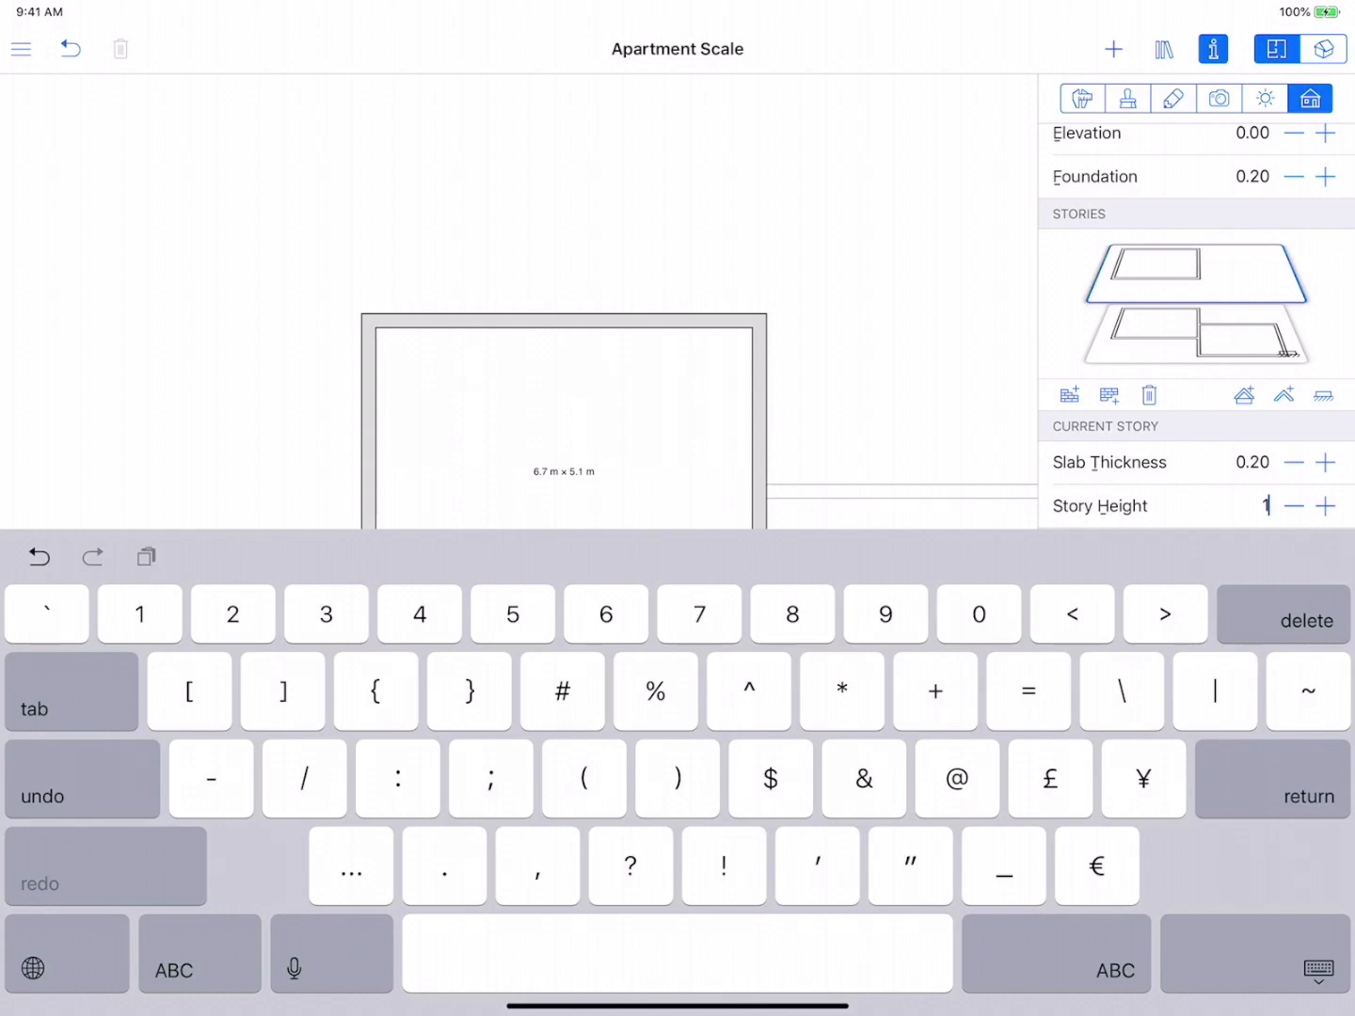
{"action": "type", "text": ".30"}
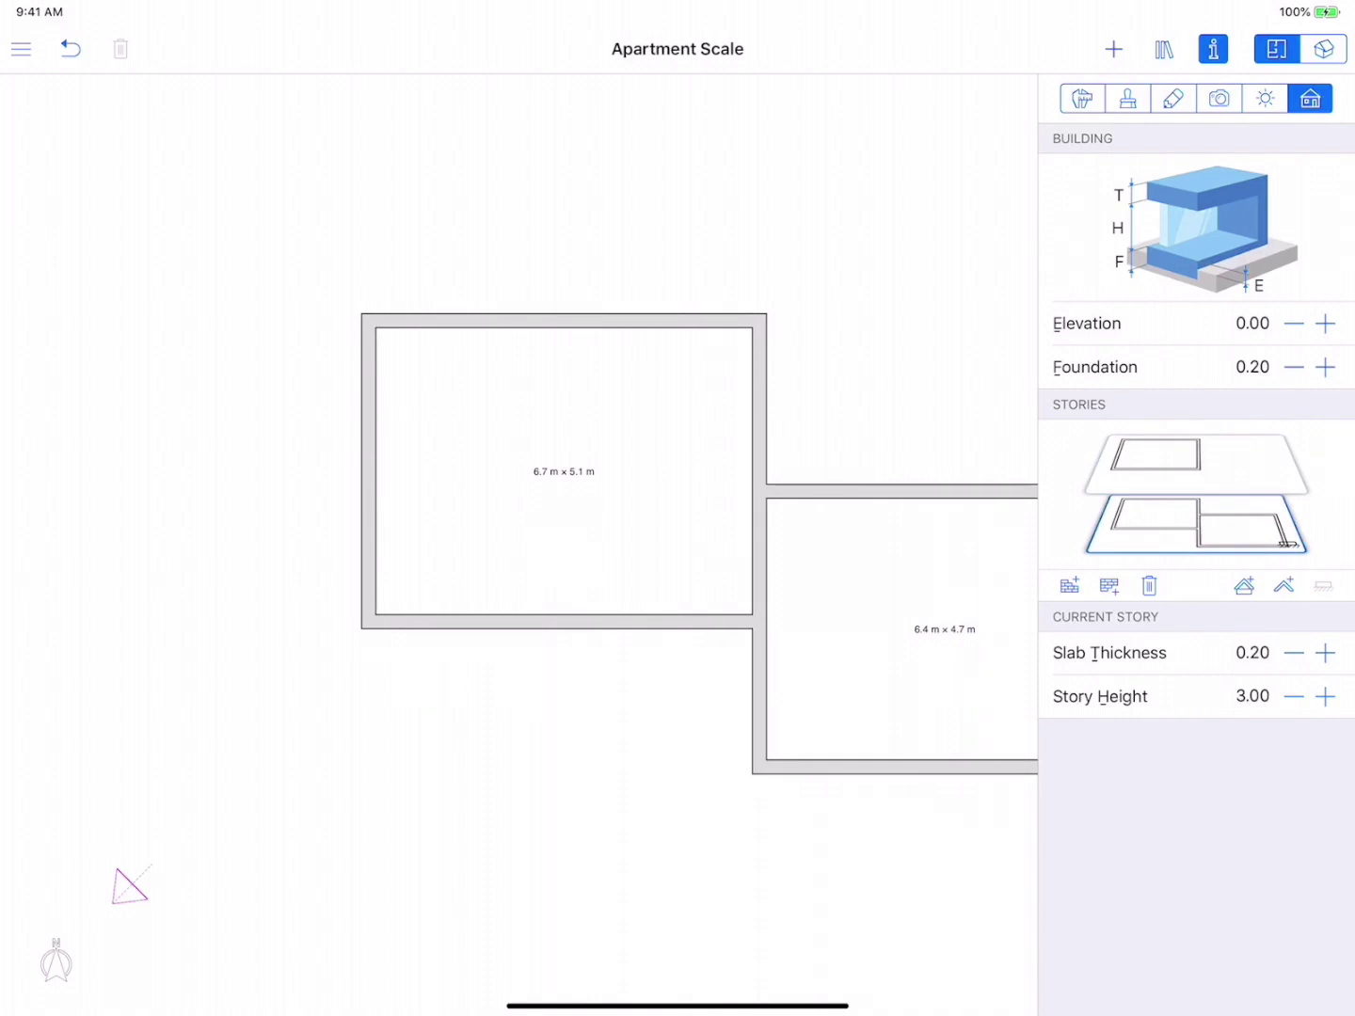
{"action": "left_click", "coordinate": [1114, 49]}
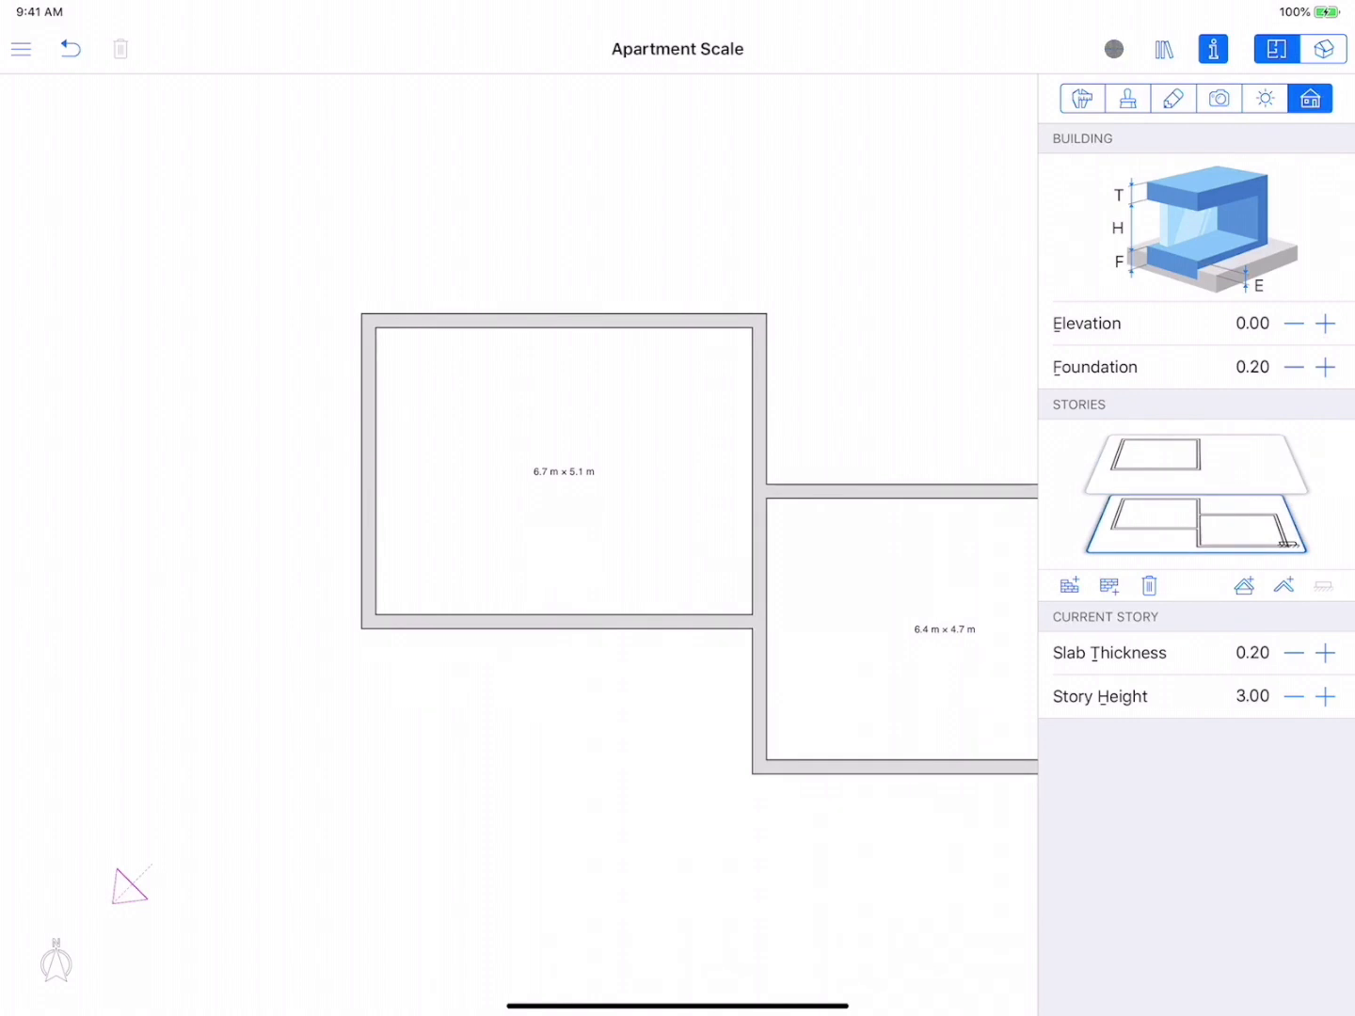
{"action": "left_click", "coordinate": [1116, 49]}
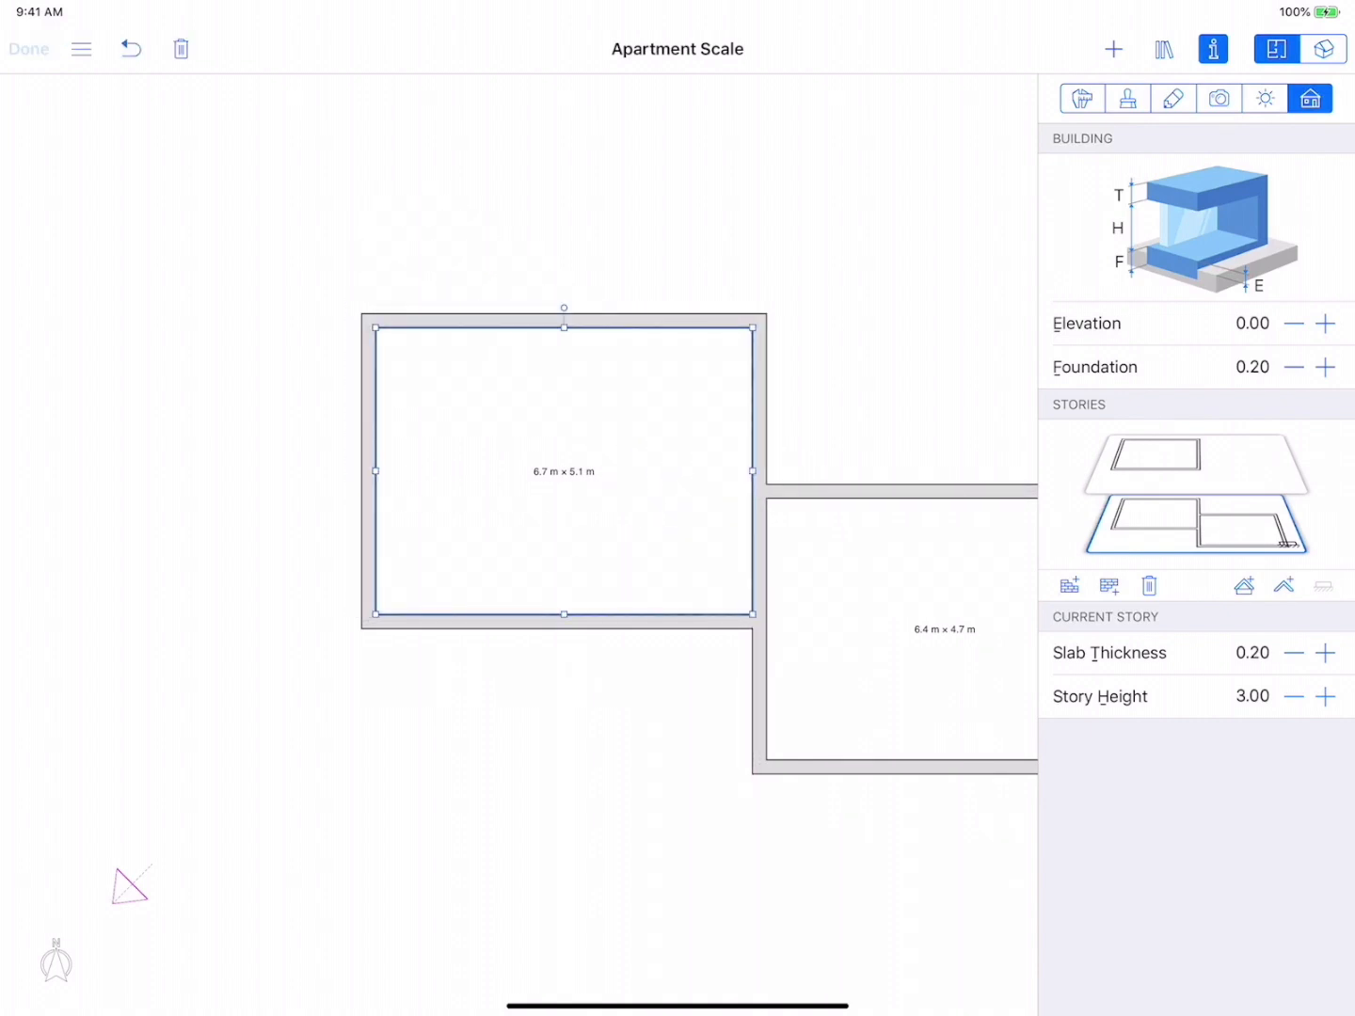
{"action": "left_click", "coordinate": [1323, 49]}
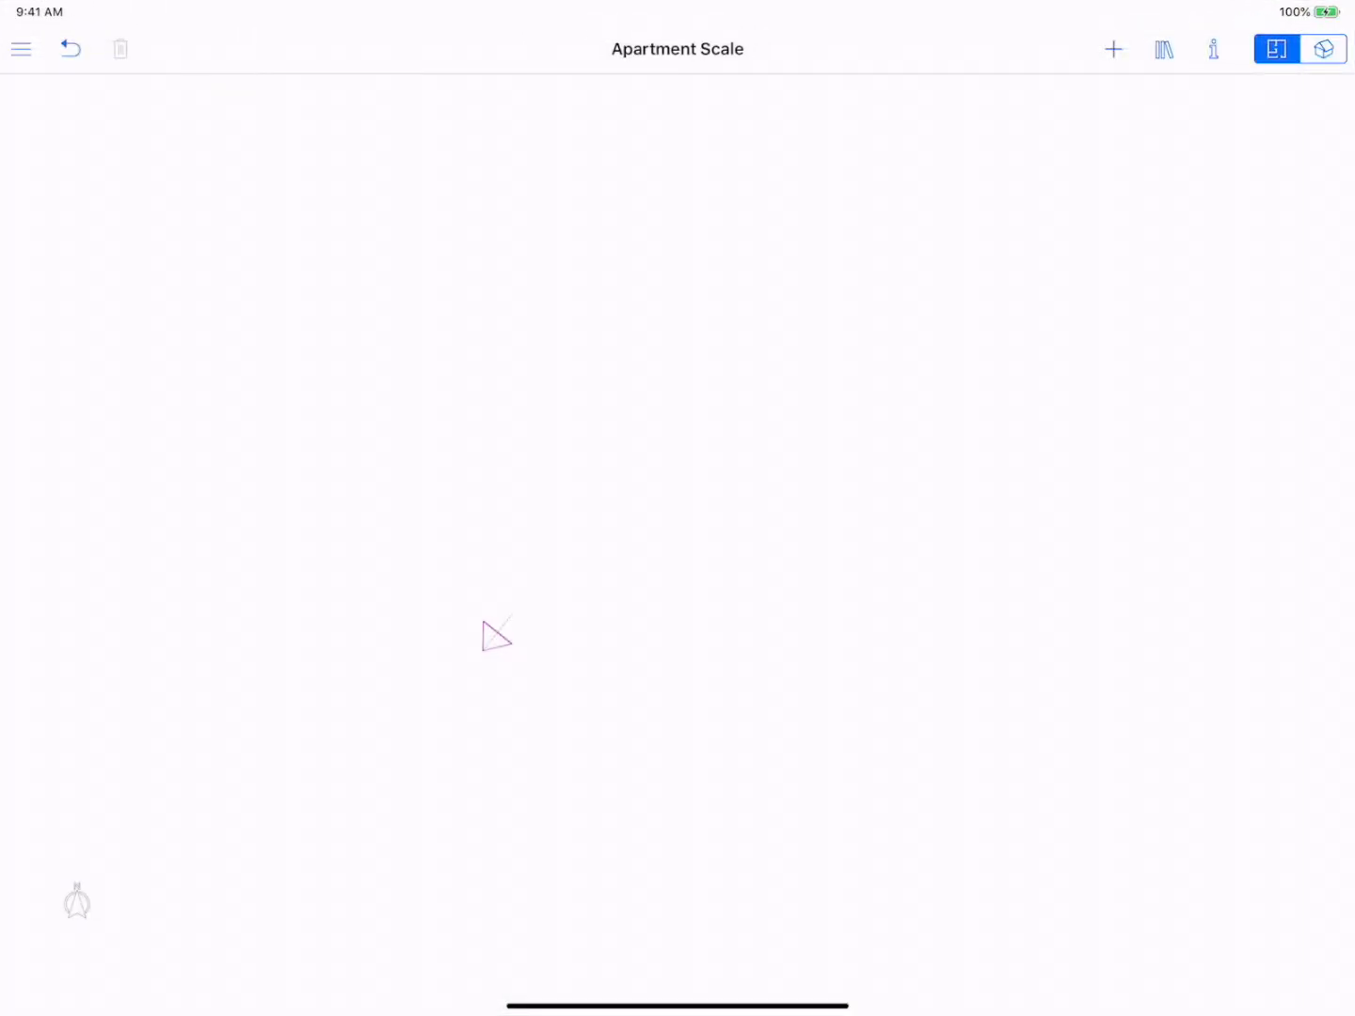
Select the two-room building outline and preview a Hip roof in the Roof Assistant
{"action": "left_click", "coordinate": [70, 48]}
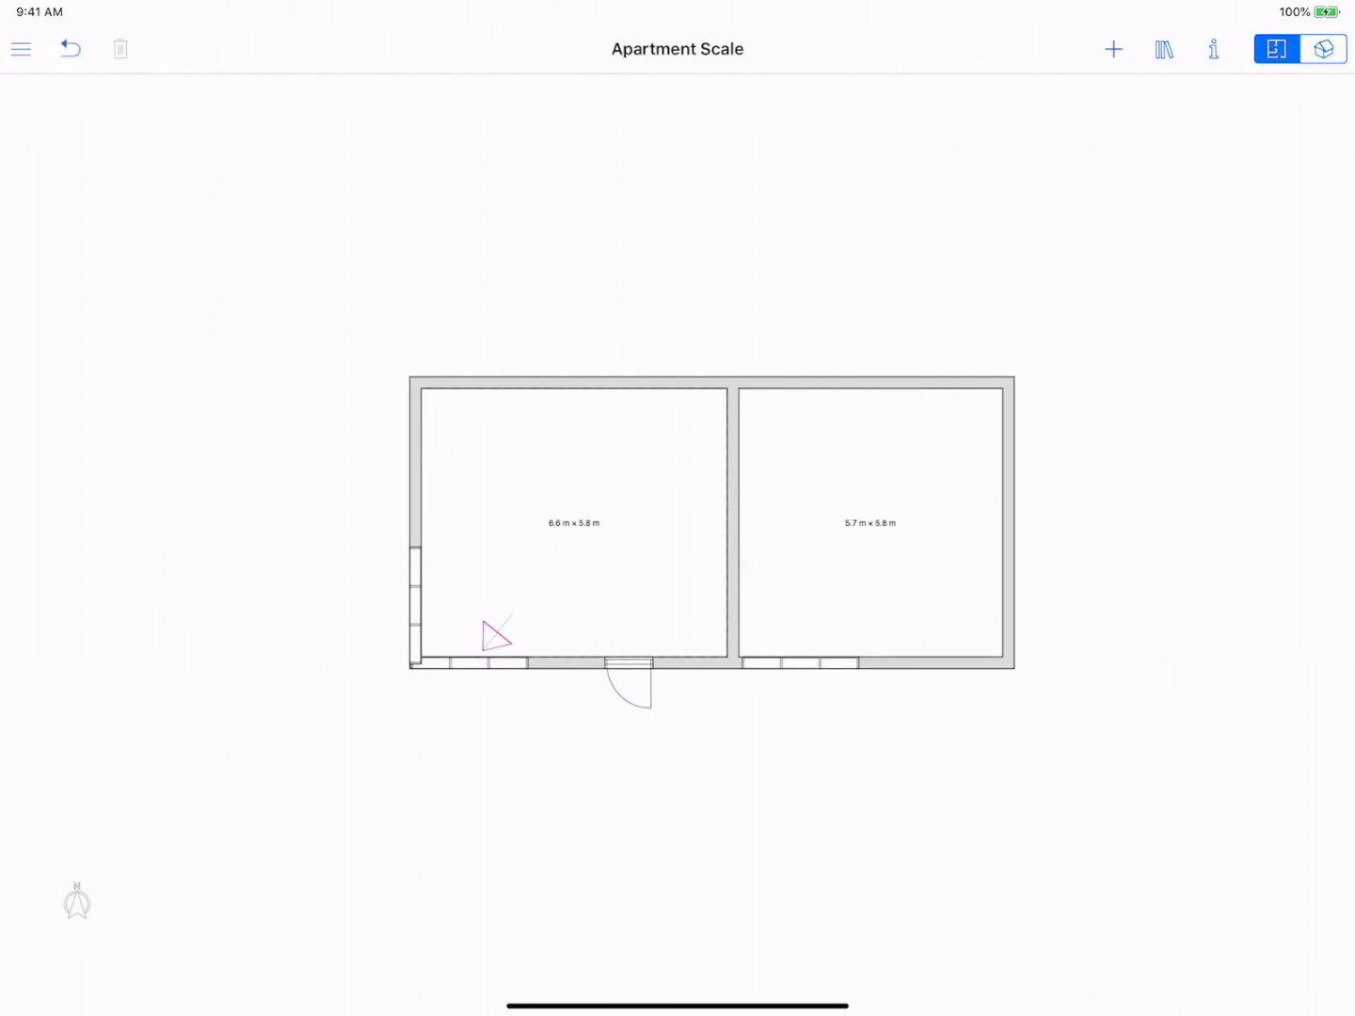
{"action": "left_click", "coordinate": [1212, 49]}
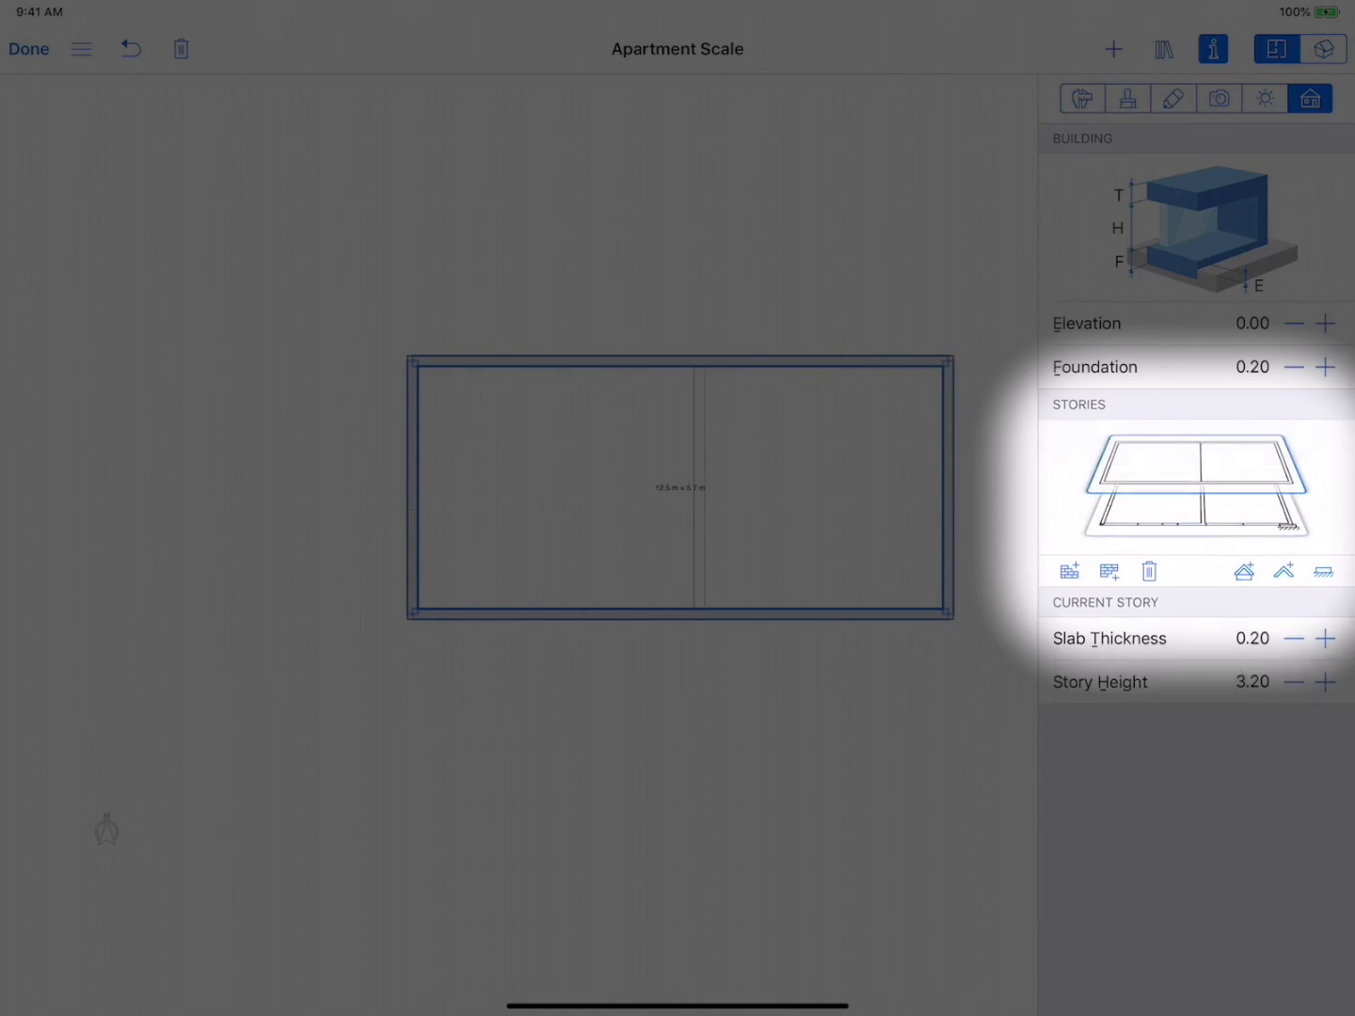
{"action": "left_click", "coordinate": [1114, 49]}
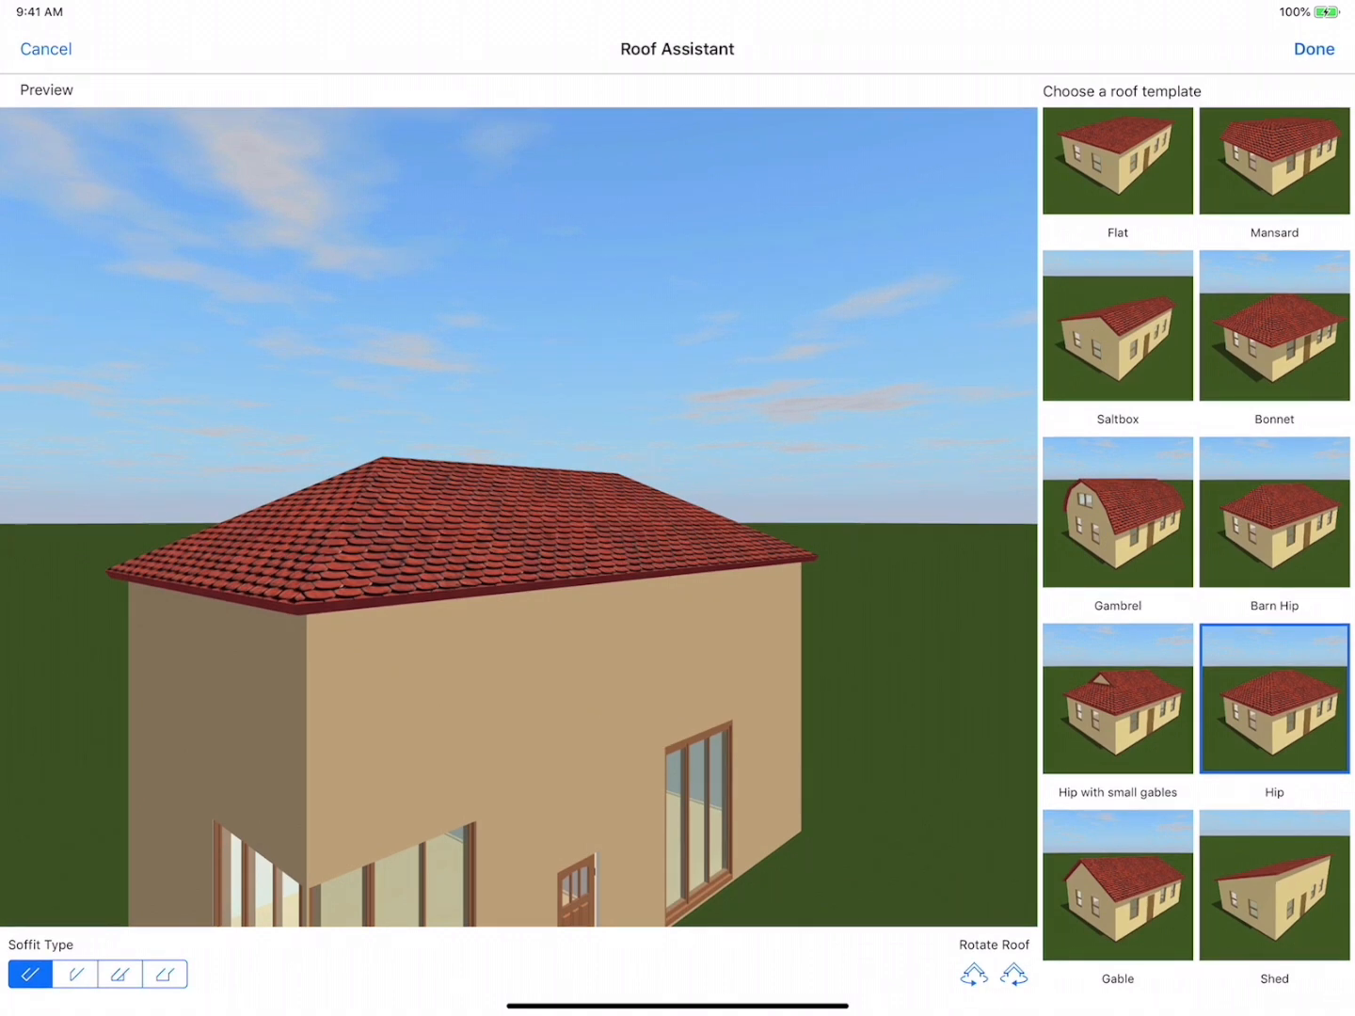
Change the right room's wall to the sloped-top type and launch Roof Assistant for that room
{"action": "left_click", "coordinate": [1310, 49]}
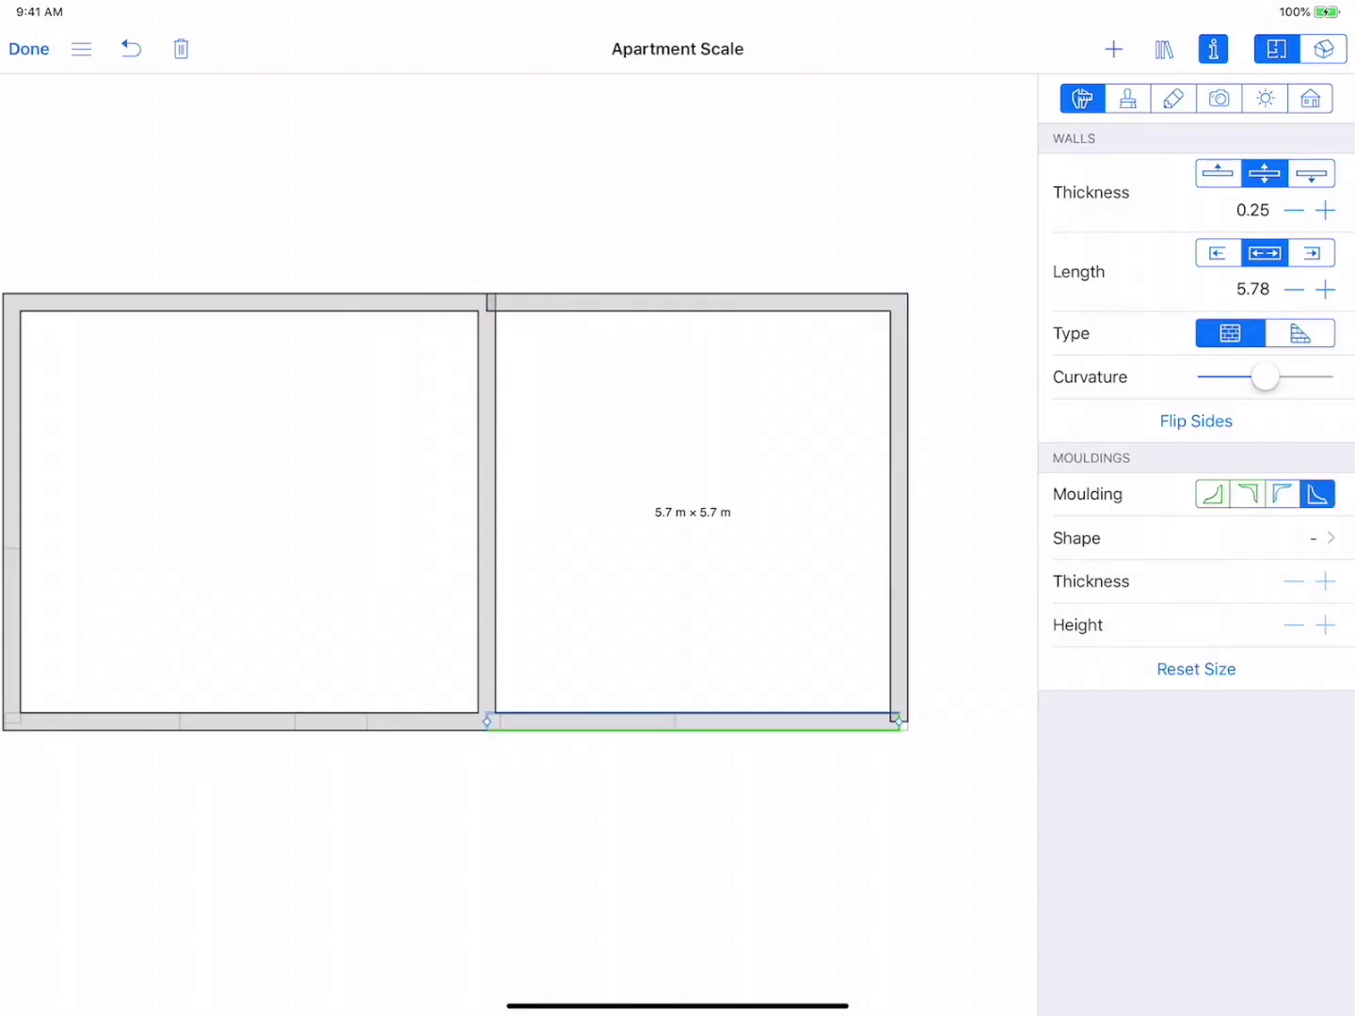
{"action": "left_click", "coordinate": [1302, 334]}
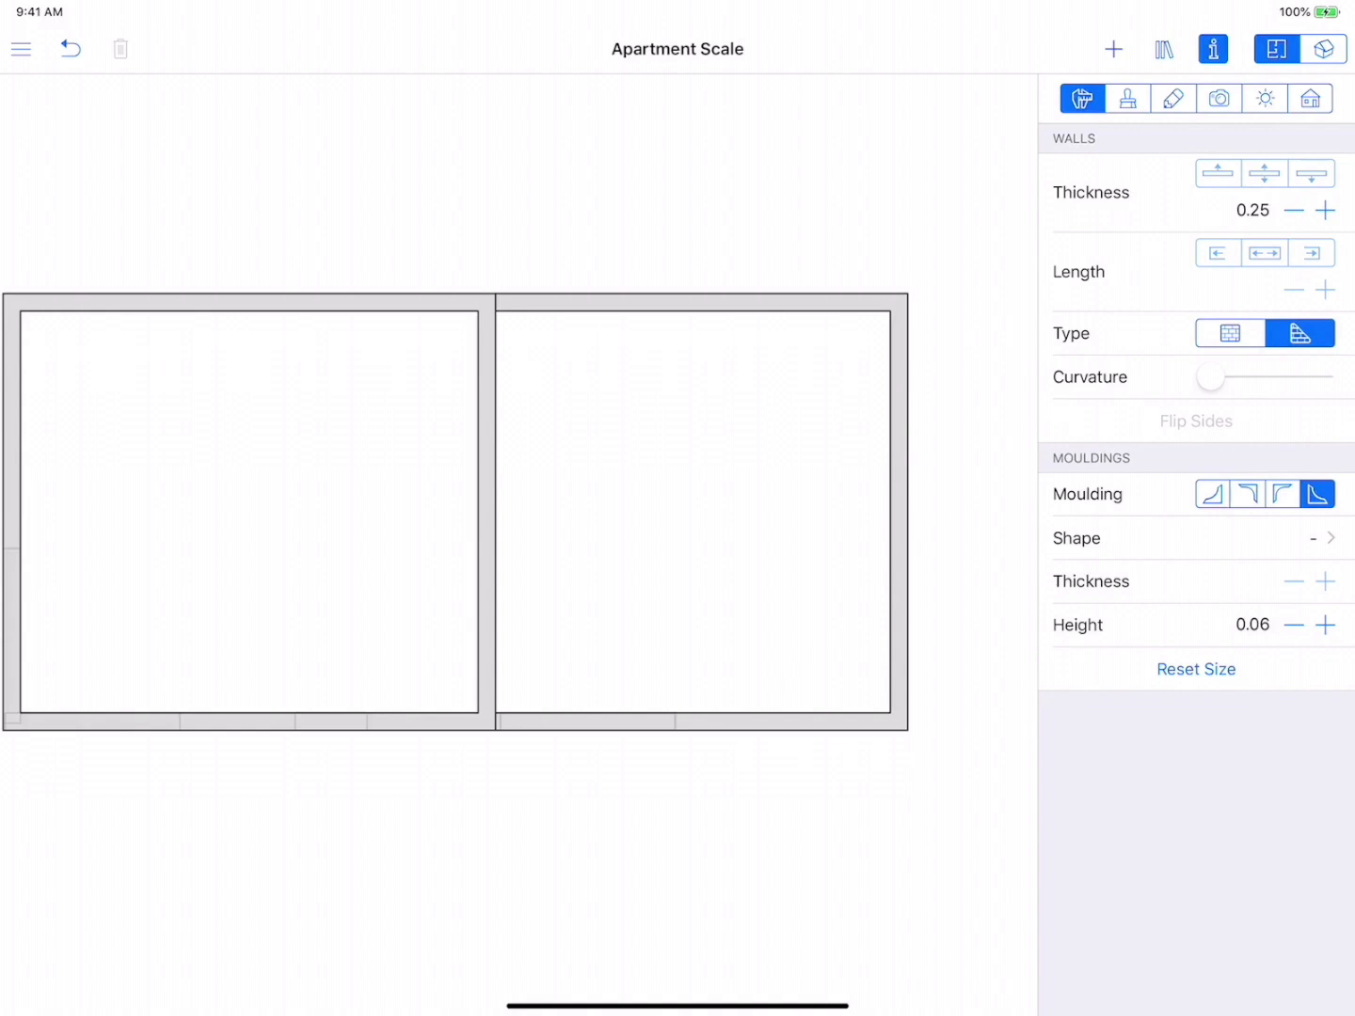
{"action": "left_click", "coordinate": [1319, 49]}
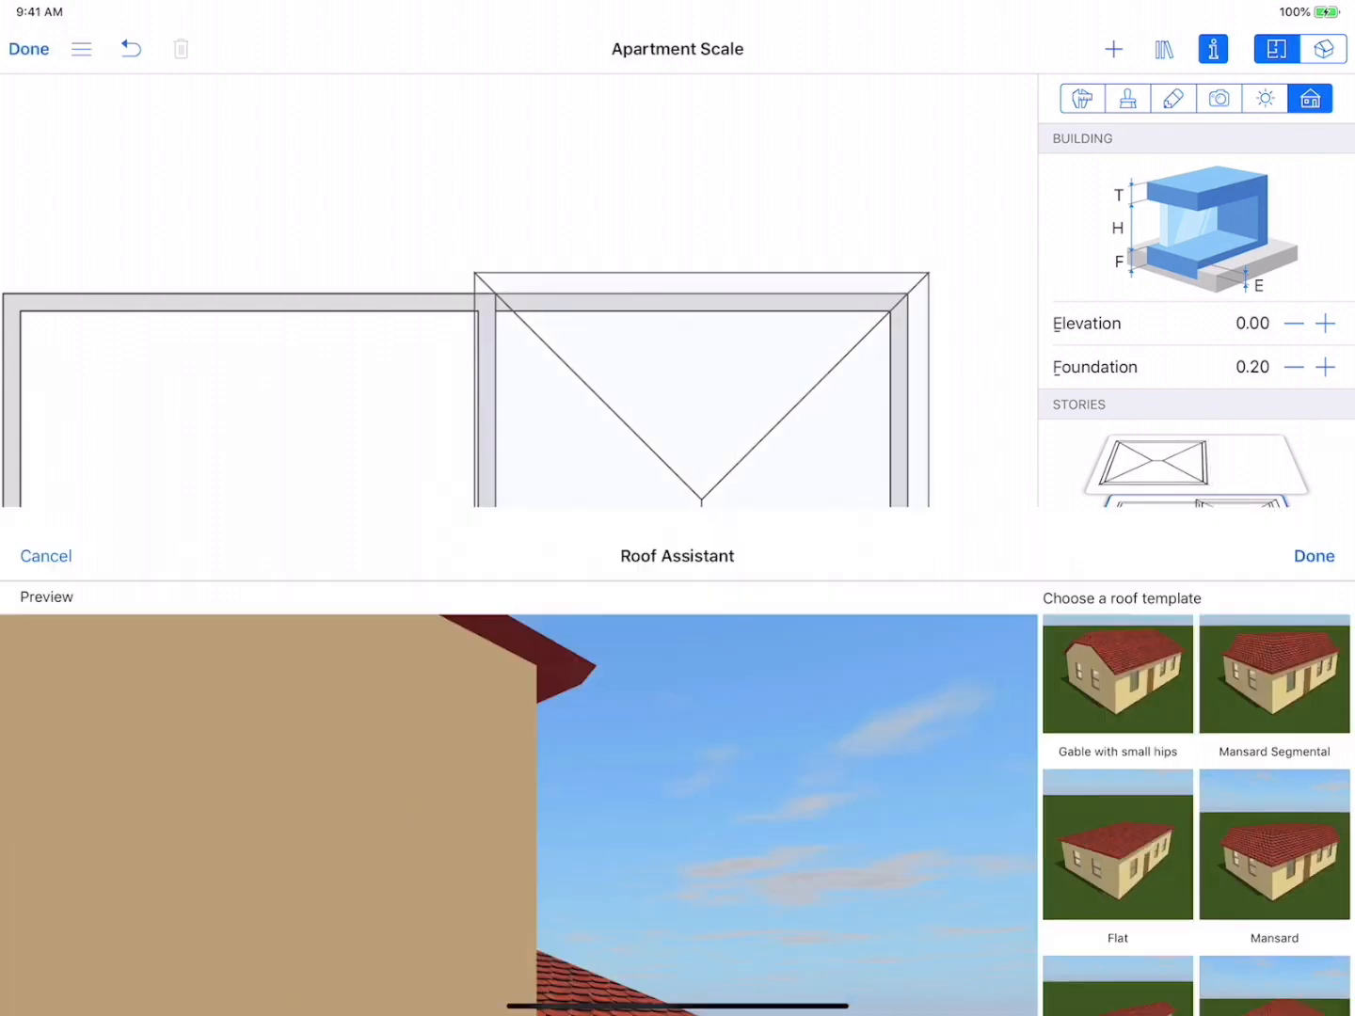
Raise the right room's new roof to elevation 0.20 and view it in 3D
{"action": "left_click", "coordinate": [1272, 886]}
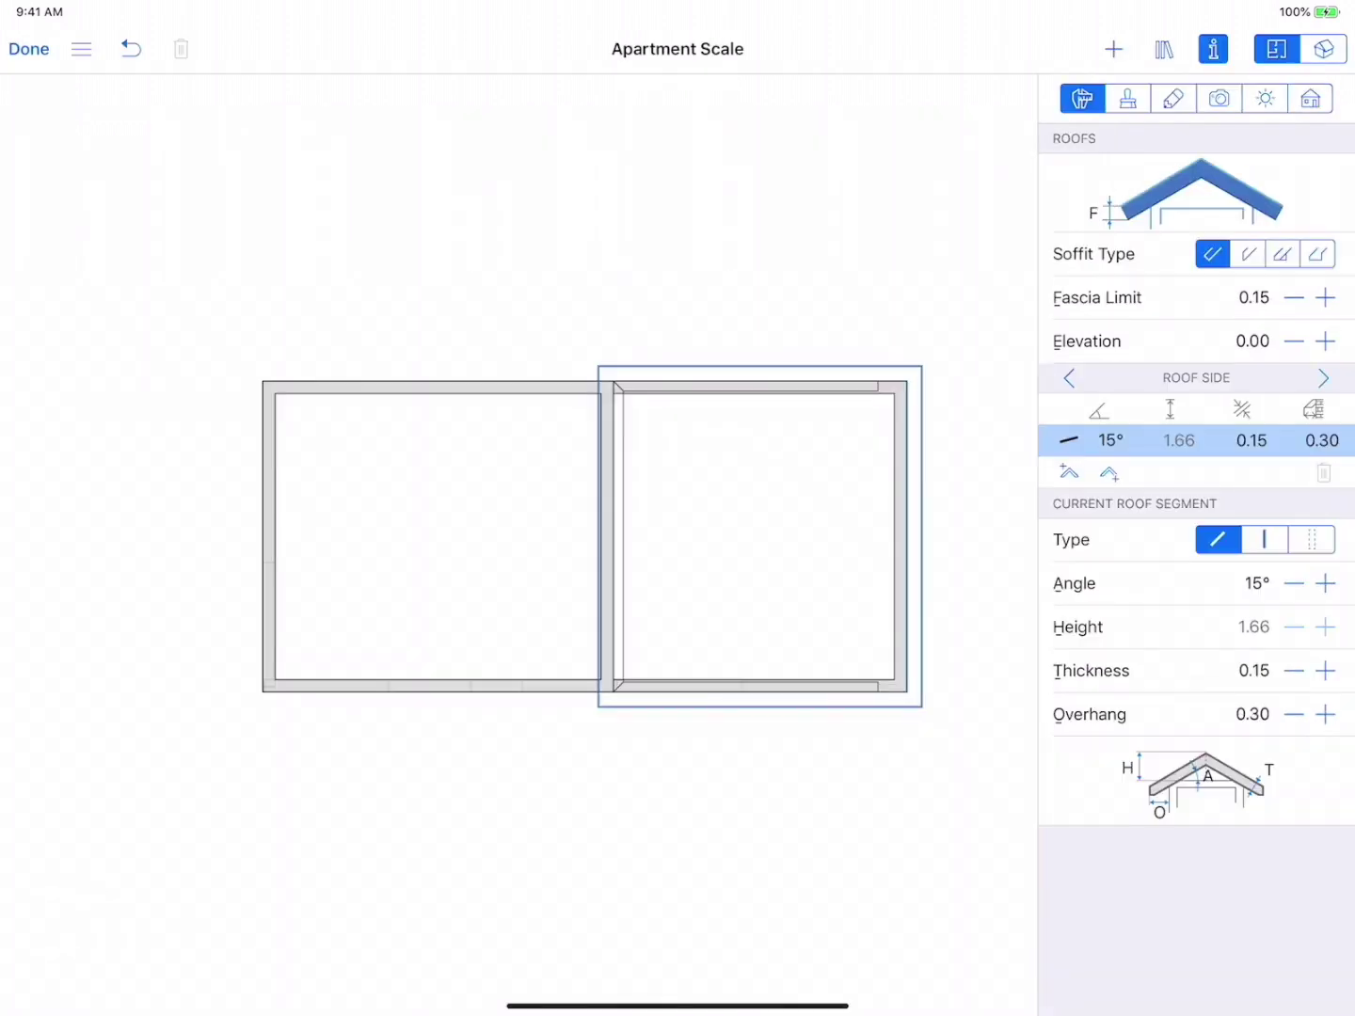
{"action": "left_click", "coordinate": [1310, 98]}
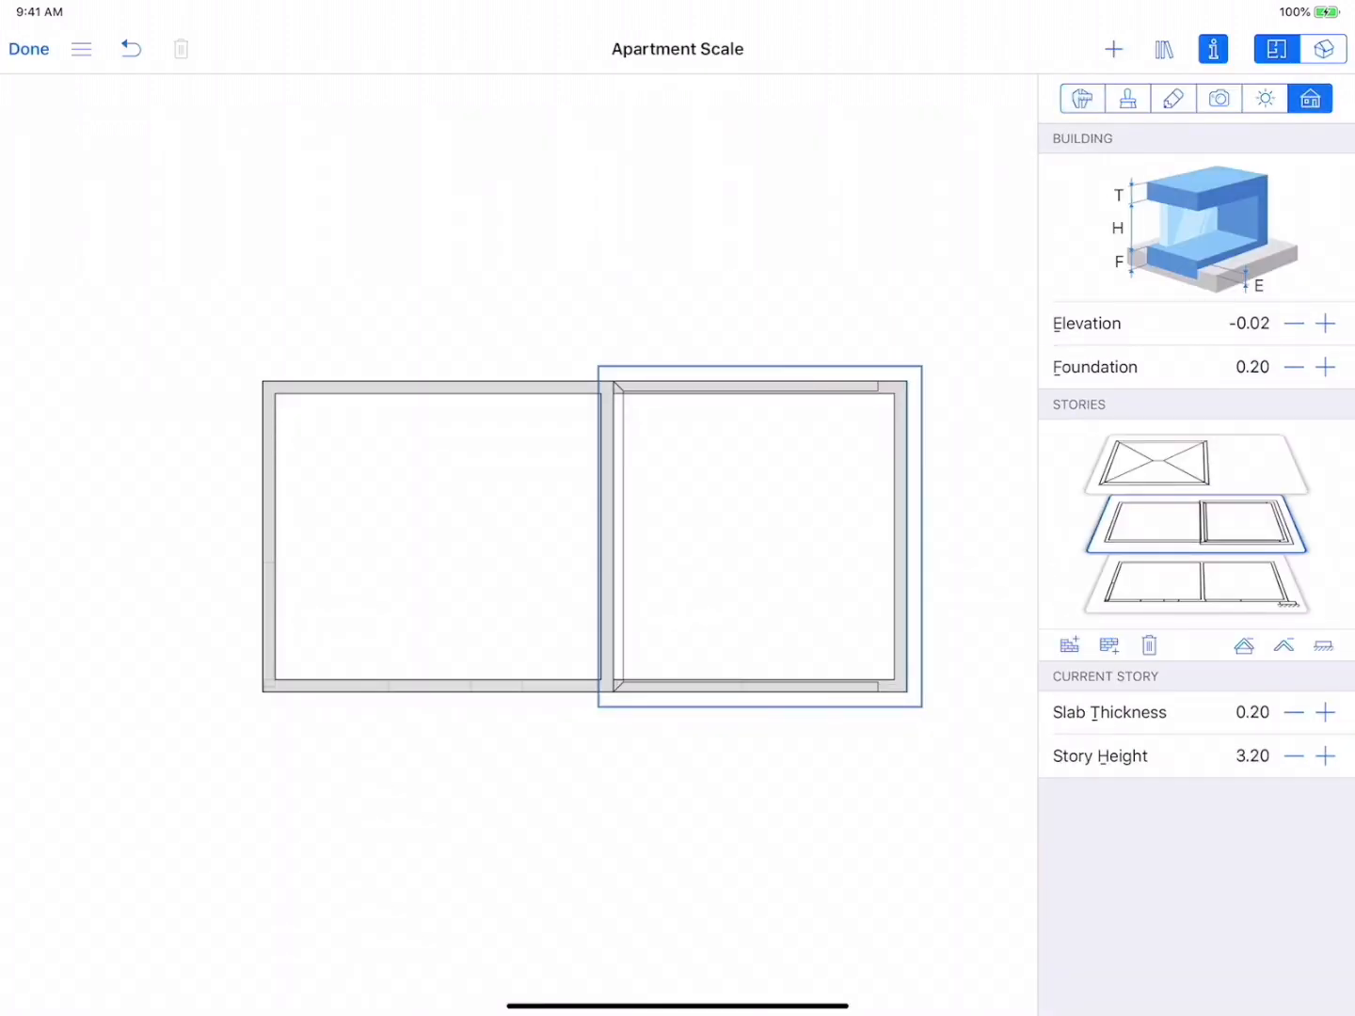
{"action": "left_click", "coordinate": [1324, 49]}
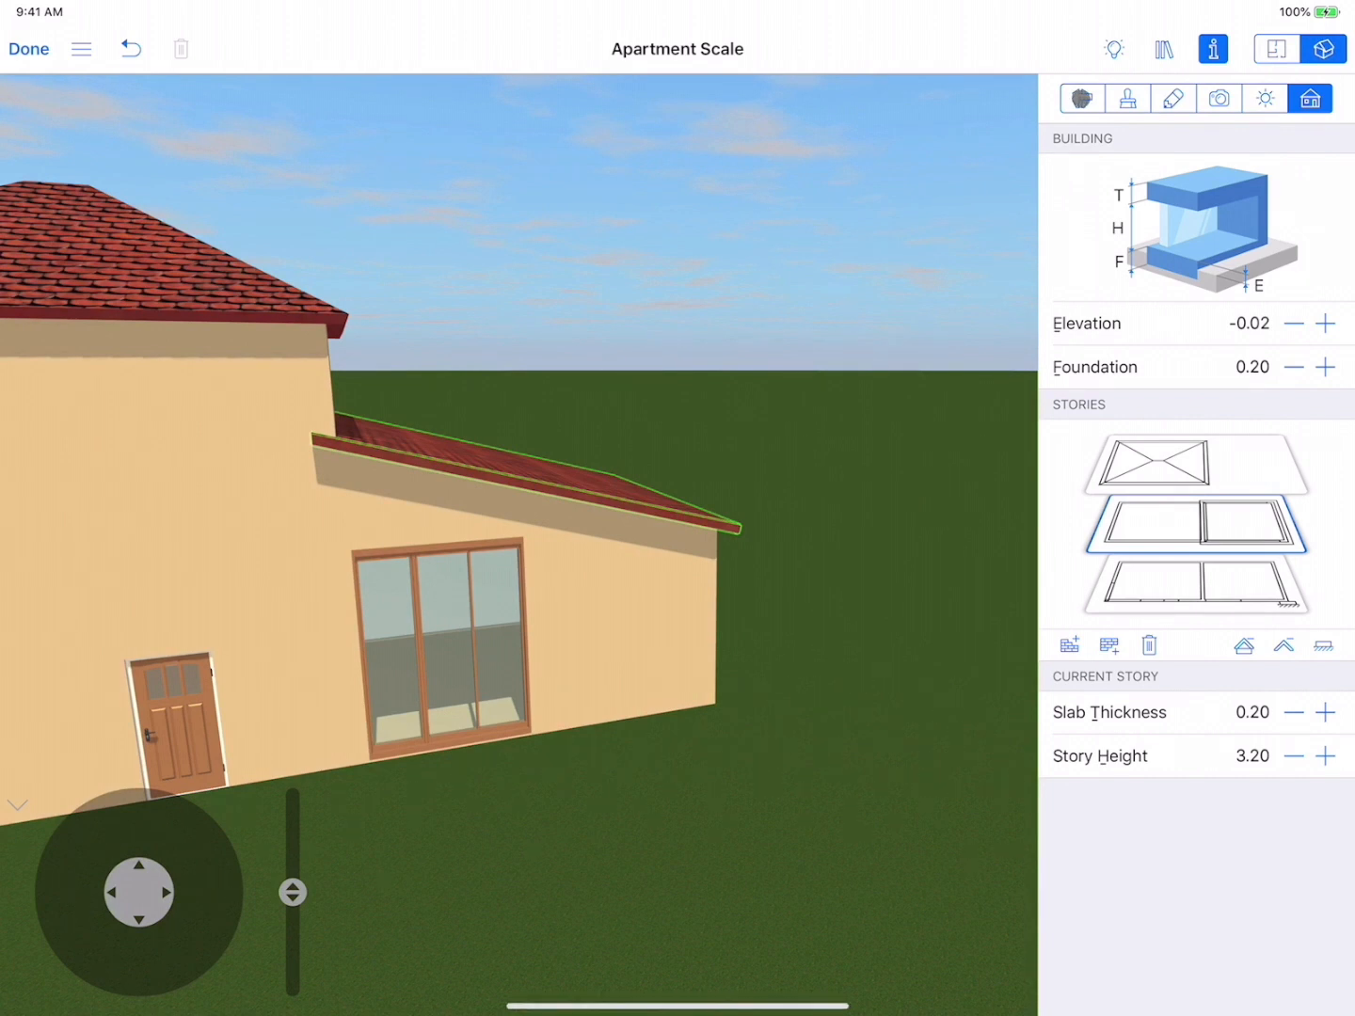
{"action": "left_click", "coordinate": [1083, 98]}
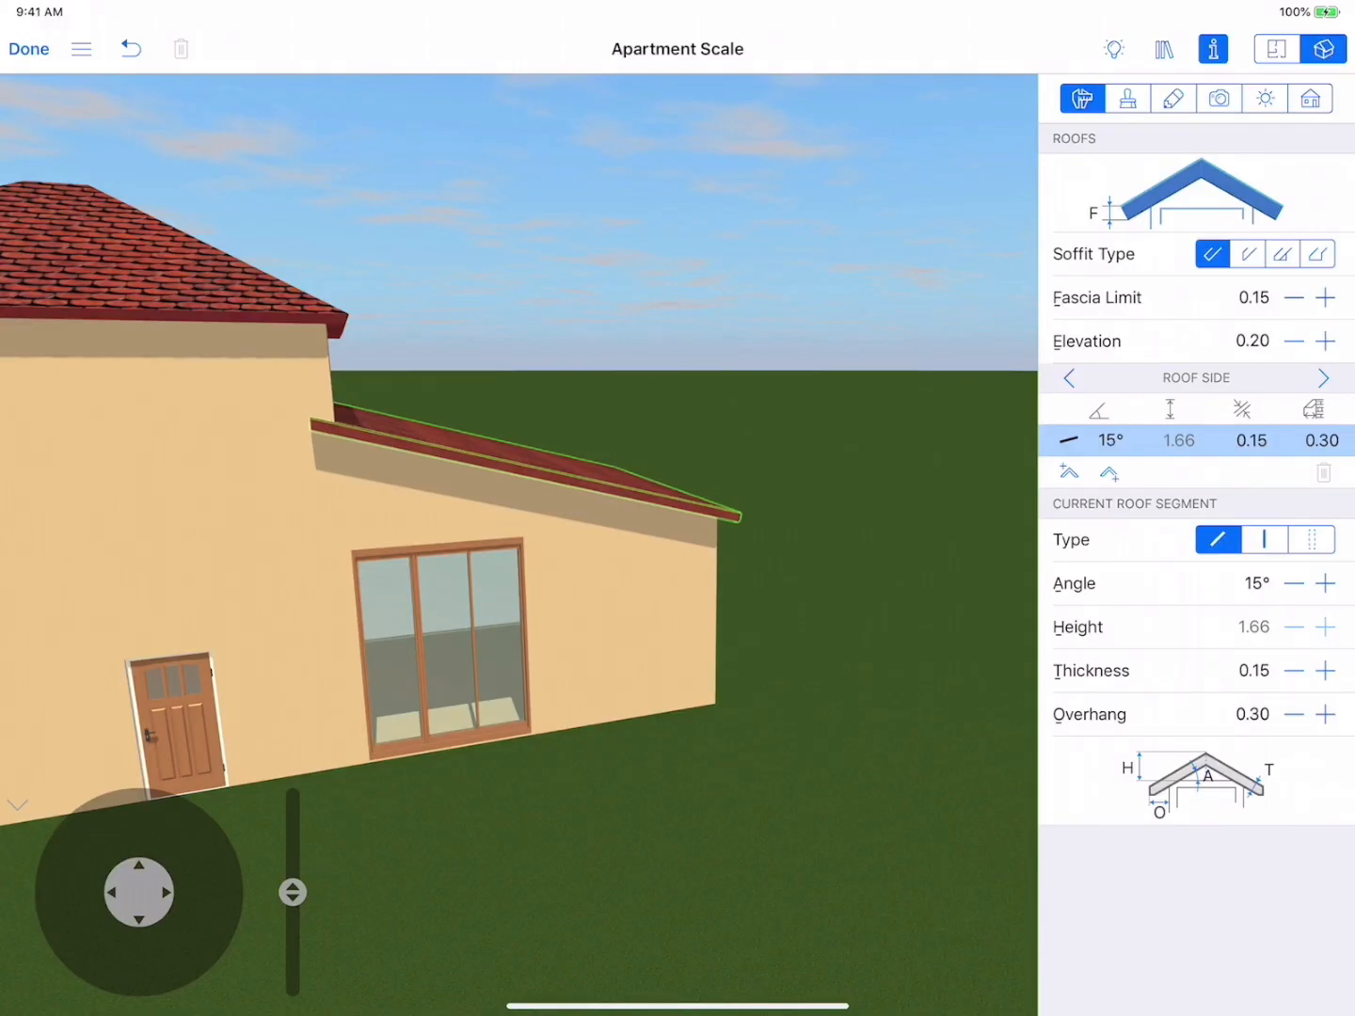
Reduce the lower roof's side and gable overhangs to 0.17
{"action": "left_click", "coordinate": [1265, 538]}
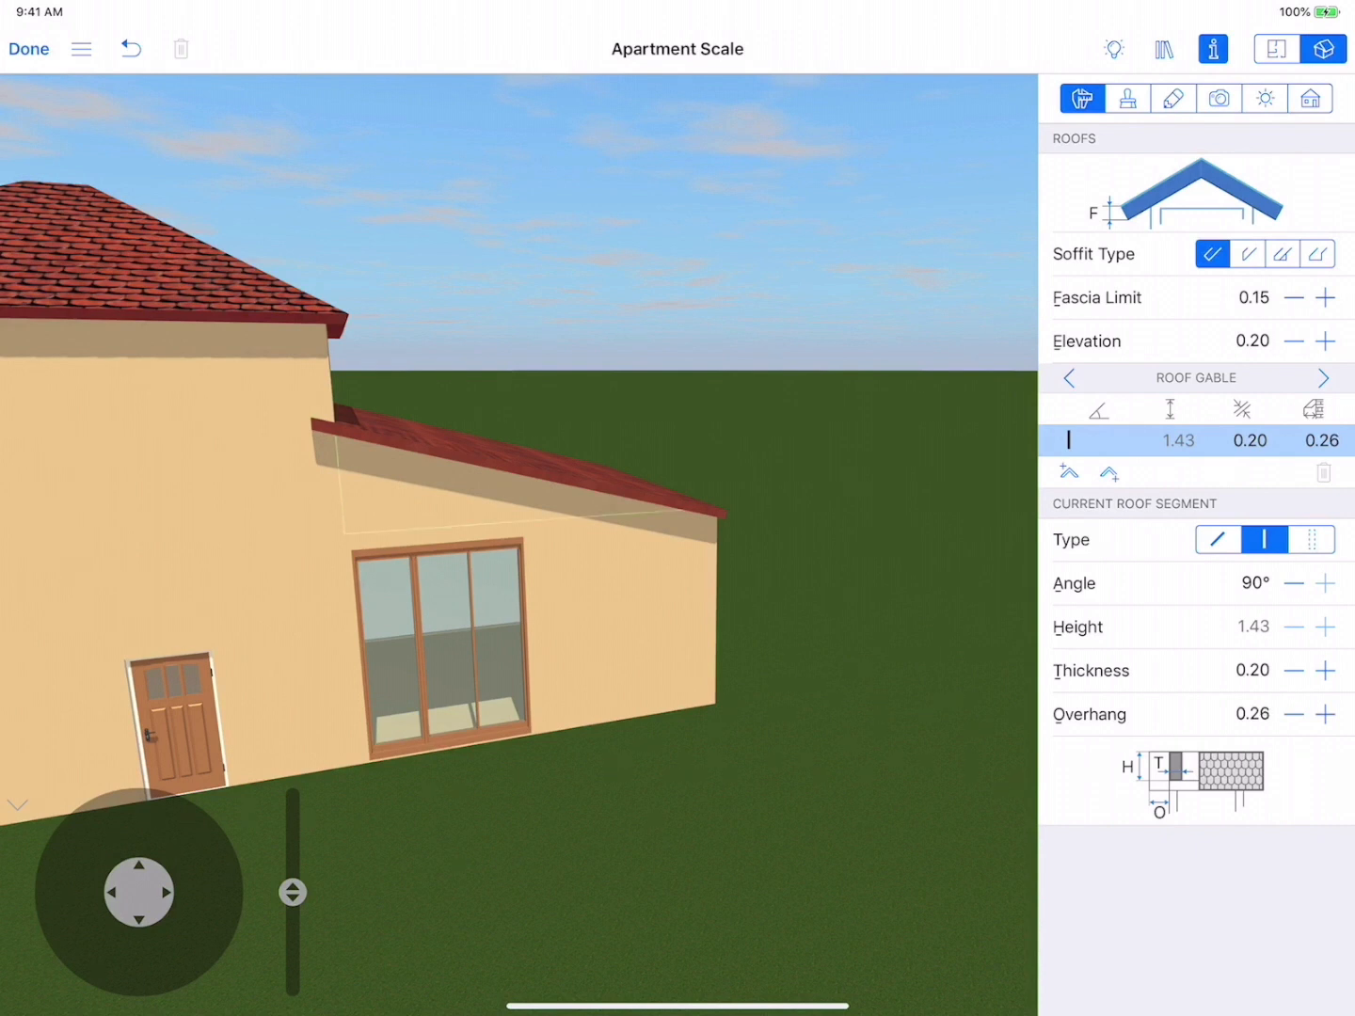
{"action": "left_click", "coordinate": [1322, 713]}
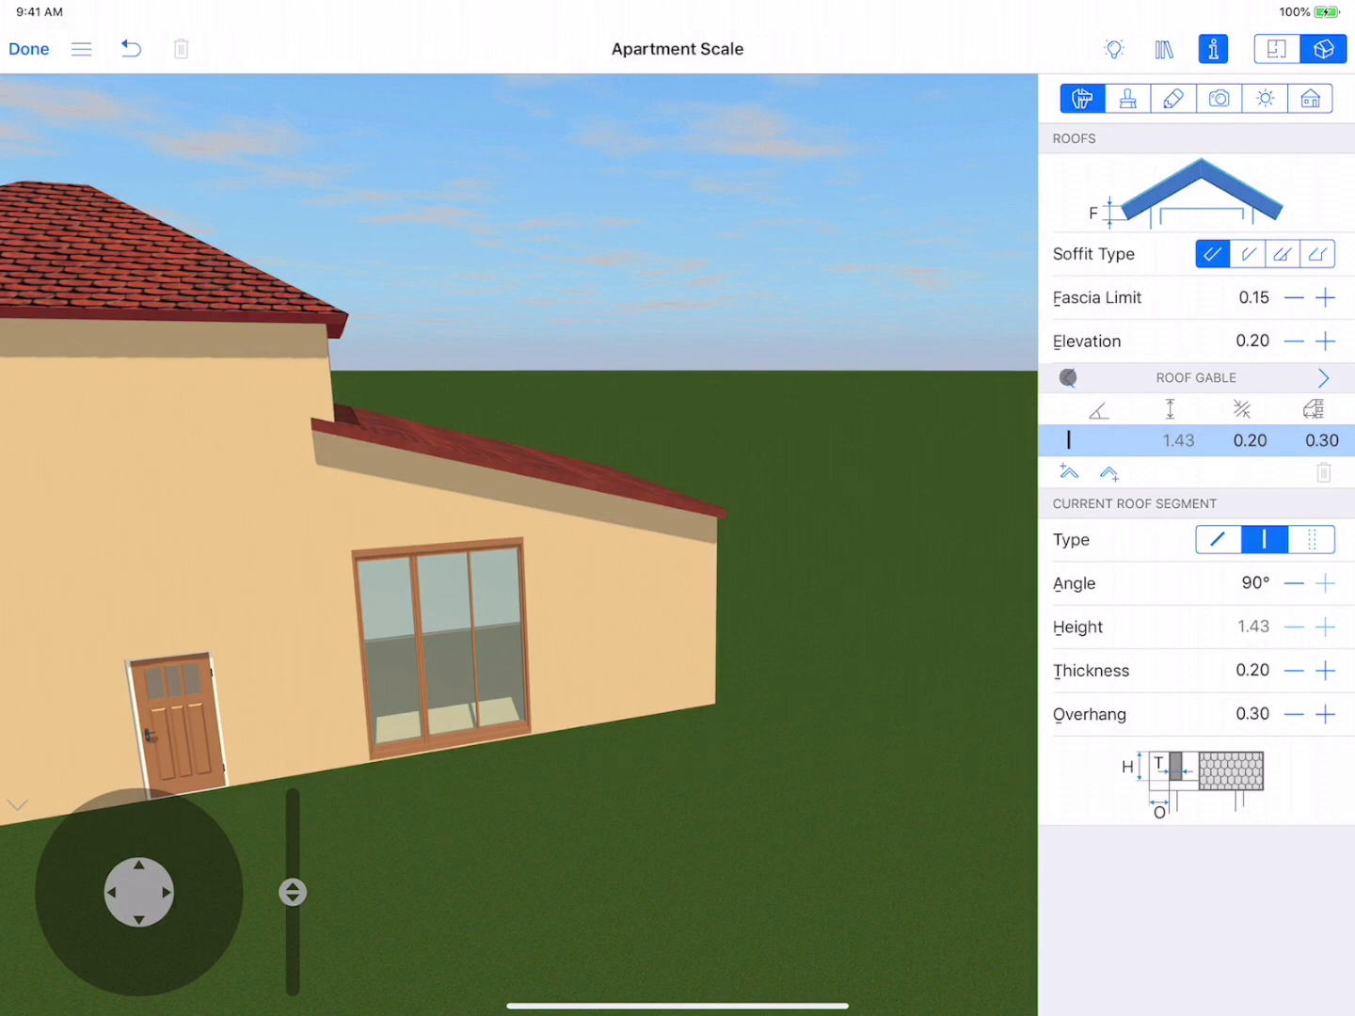
{"action": "left_click", "coordinate": [1216, 541]}
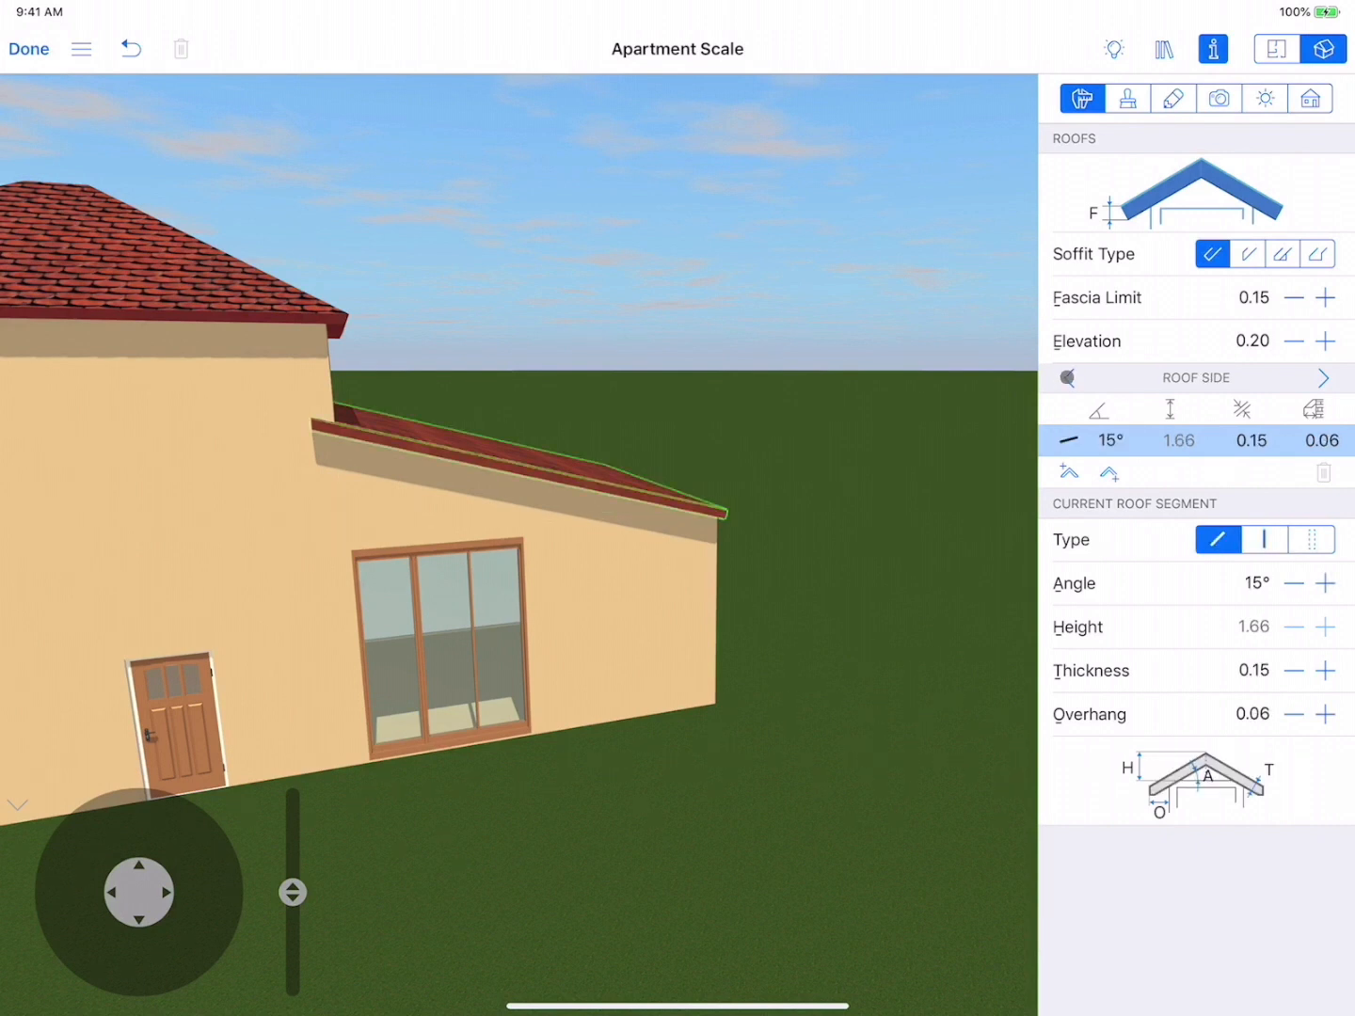
{"action": "left_click", "coordinate": [1265, 541]}
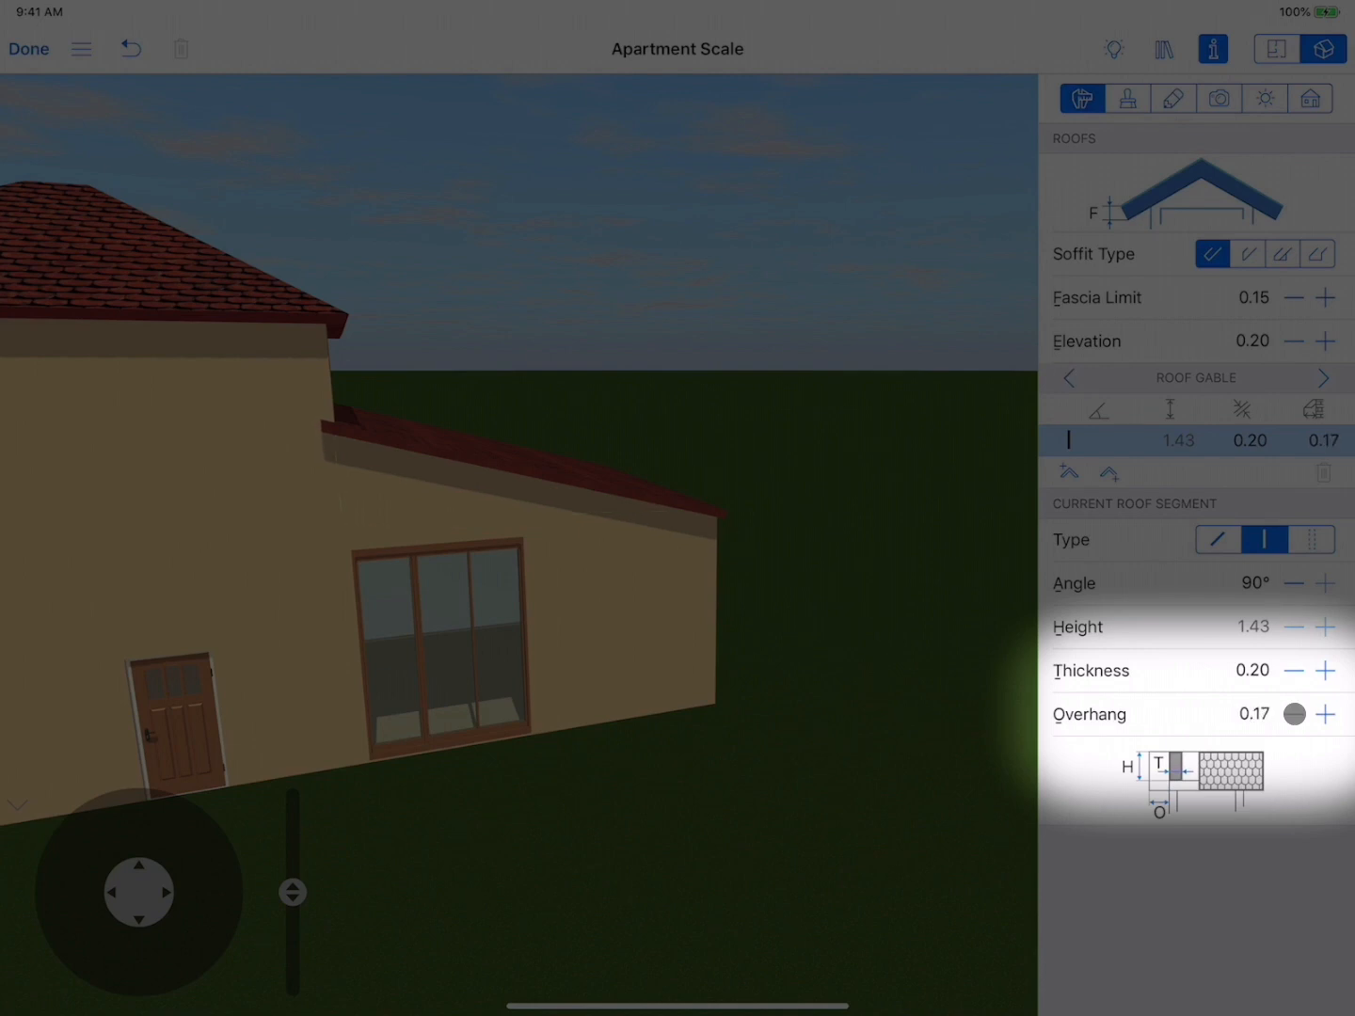